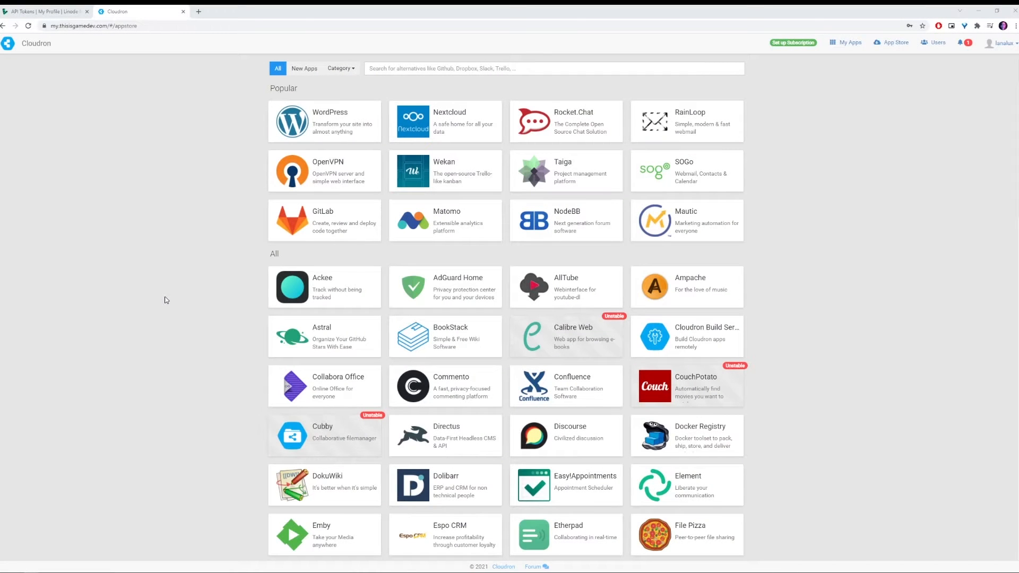
- Pick the Cloudron one-click app from the Marketplace for a new Linode labeled cloudron
{"action": "scroll", "scroll_direction": "down", "scroll_amount": 3}
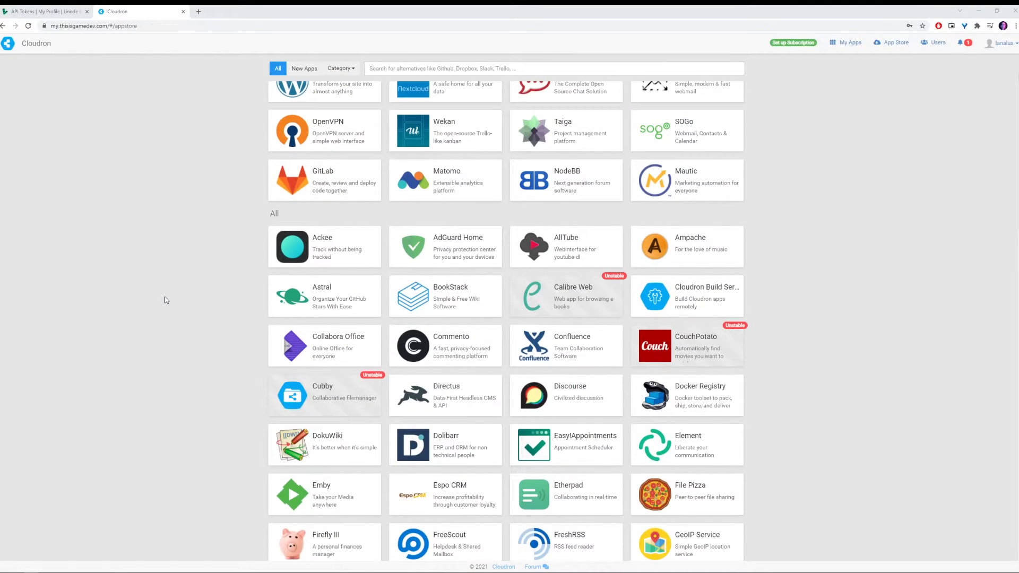
{"action": "scroll", "scroll_direction": "down", "scroll_amount": 3}
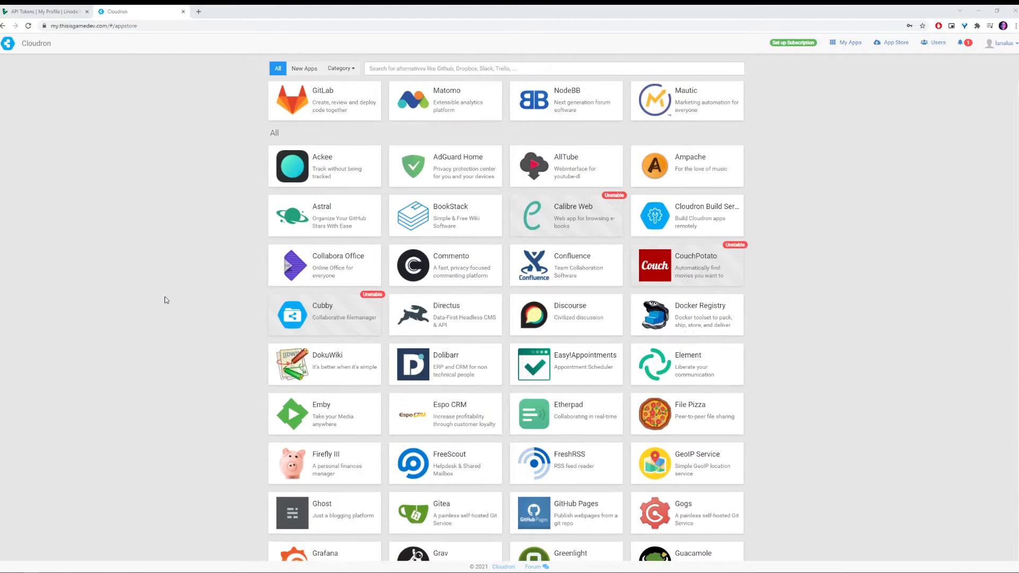
{"action": "scroll", "scroll_direction": "down", "scroll_amount": 3}
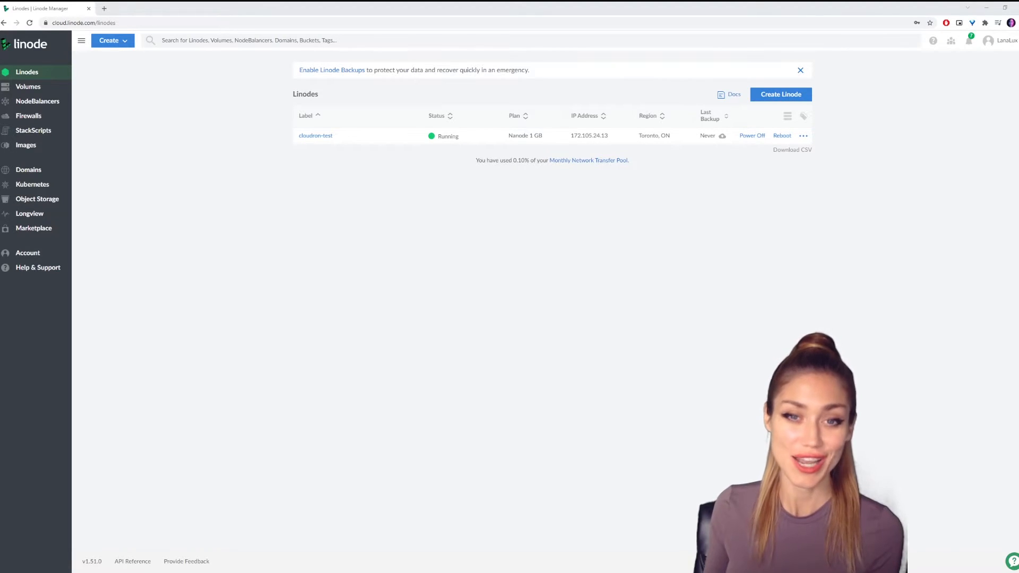
{"action": "mouse_move", "coordinate": [34, 228]}
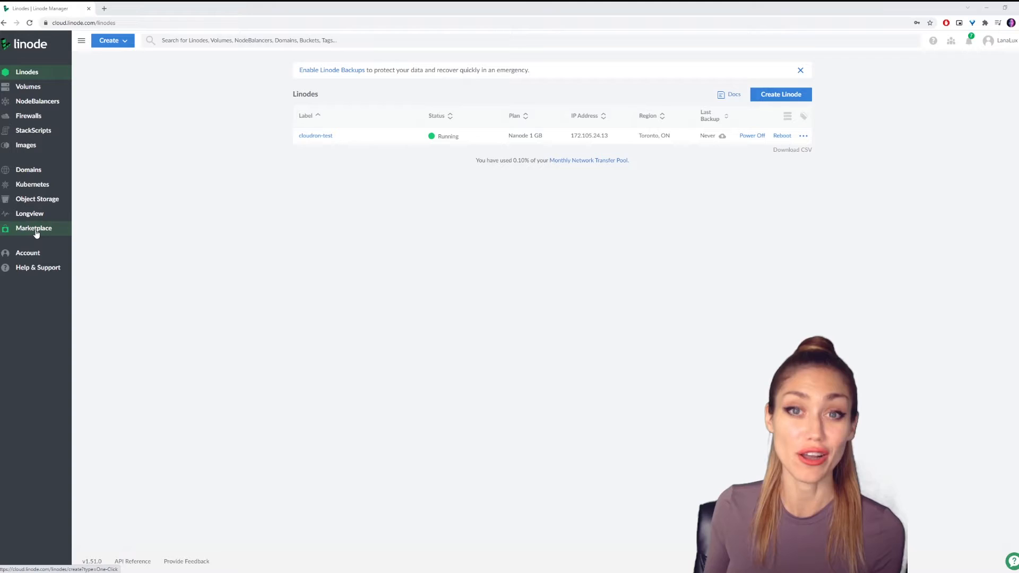
{"action": "left_click", "coordinate": [33, 228]}
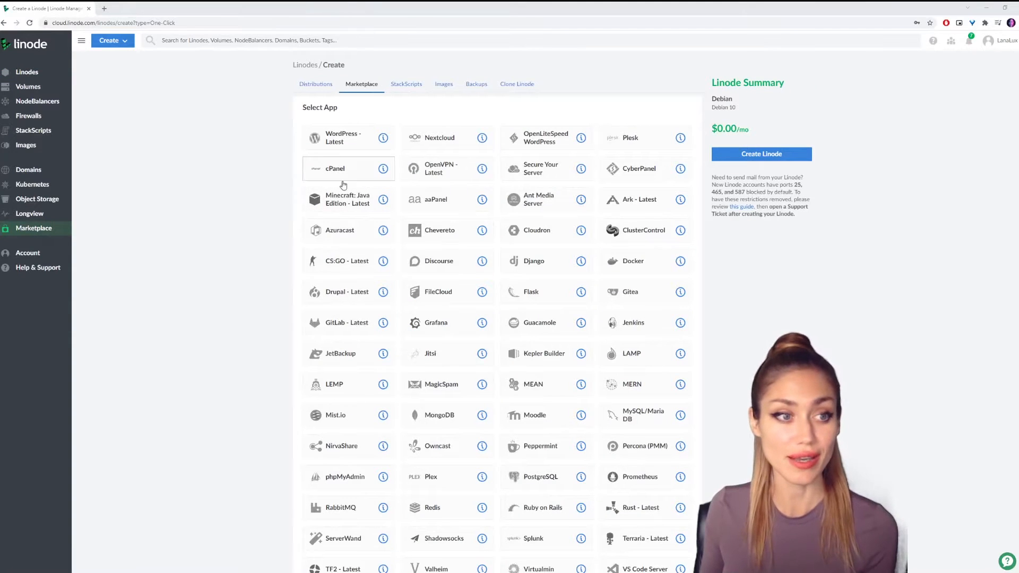
{"action": "mouse_move", "coordinate": [538, 158]}
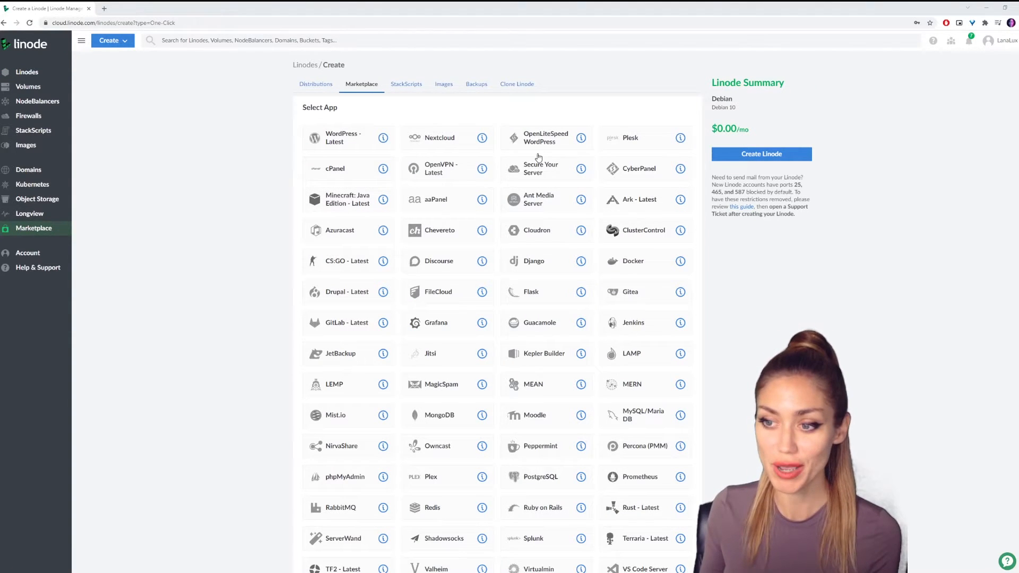
{"action": "left_click", "coordinate": [546, 229]}
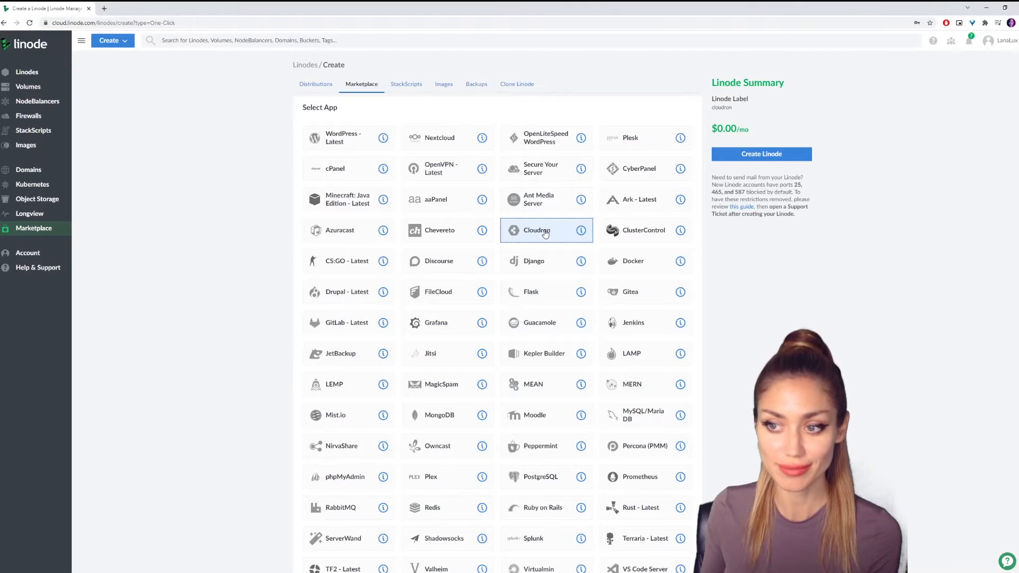
{"action": "scroll", "scroll_direction": "down", "scroll_amount": 3}
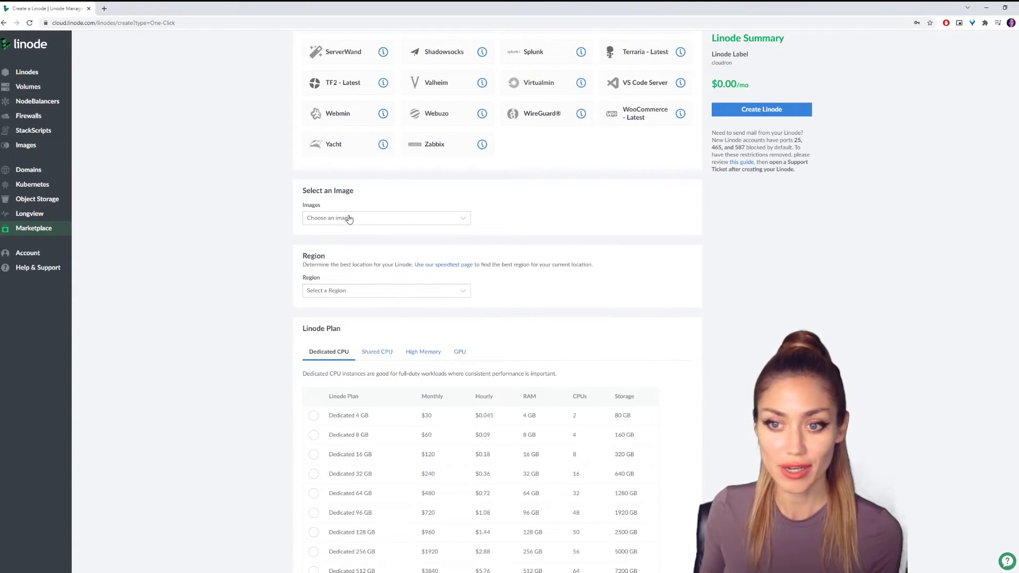
- Choose the Ubuntu 20.04 LTS image, Toronto, ON region and Shared CPU Linode 2 GB plan
{"action": "left_click", "coordinate": [386, 217]}
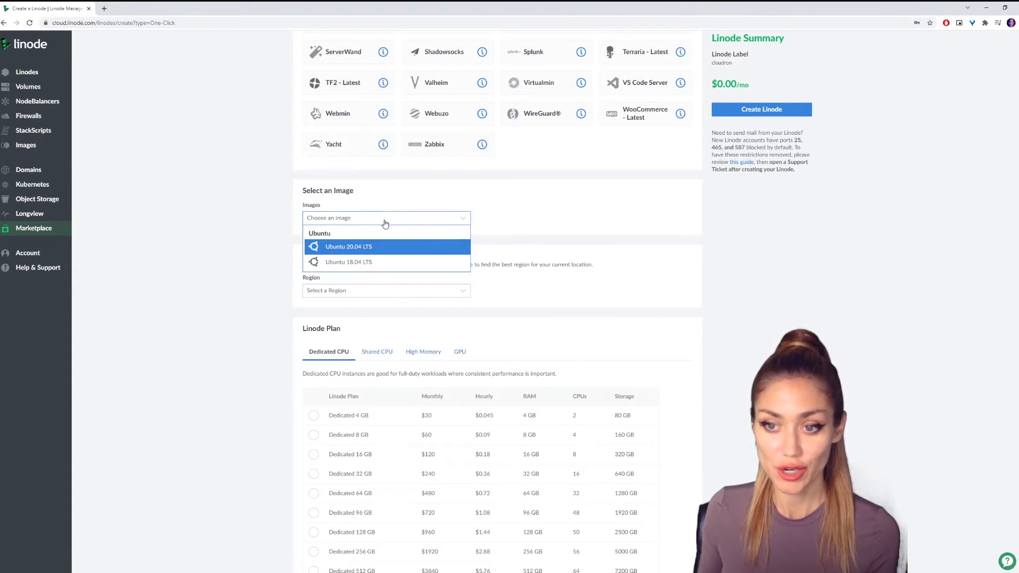
{"action": "mouse_move", "coordinate": [387, 252]}
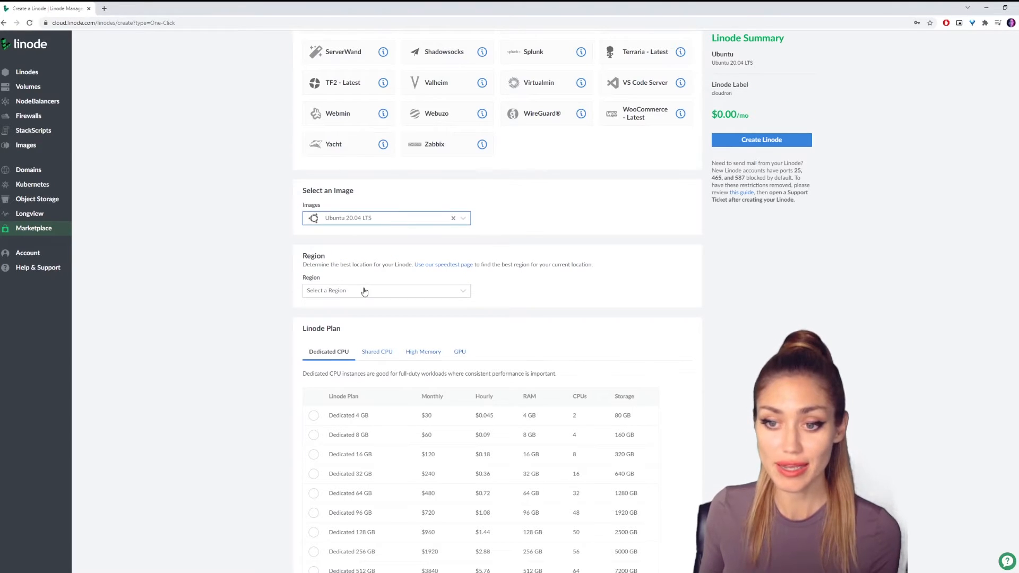
{"action": "left_click", "coordinate": [385, 290]}
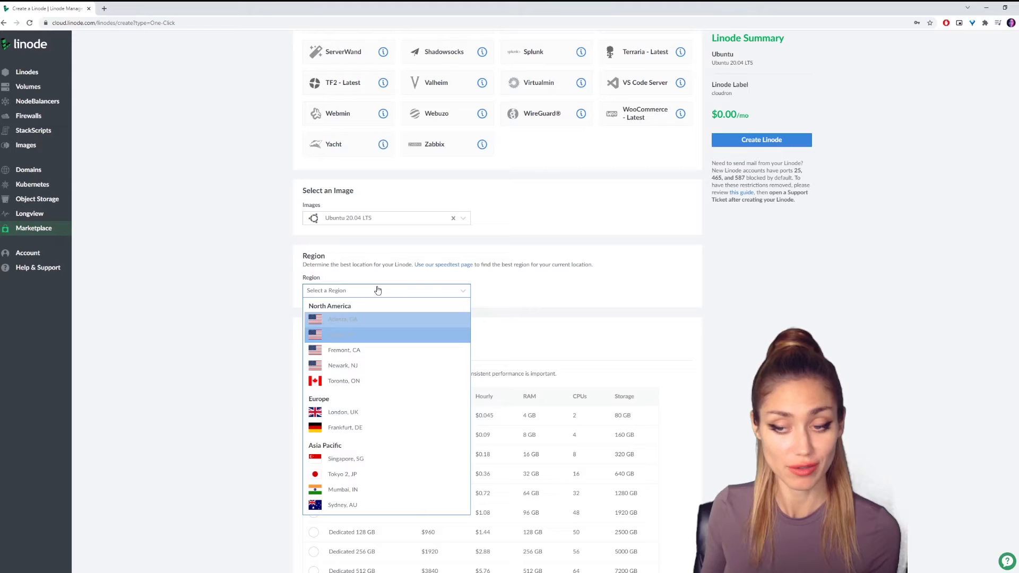
{"action": "left_click", "coordinate": [344, 380]}
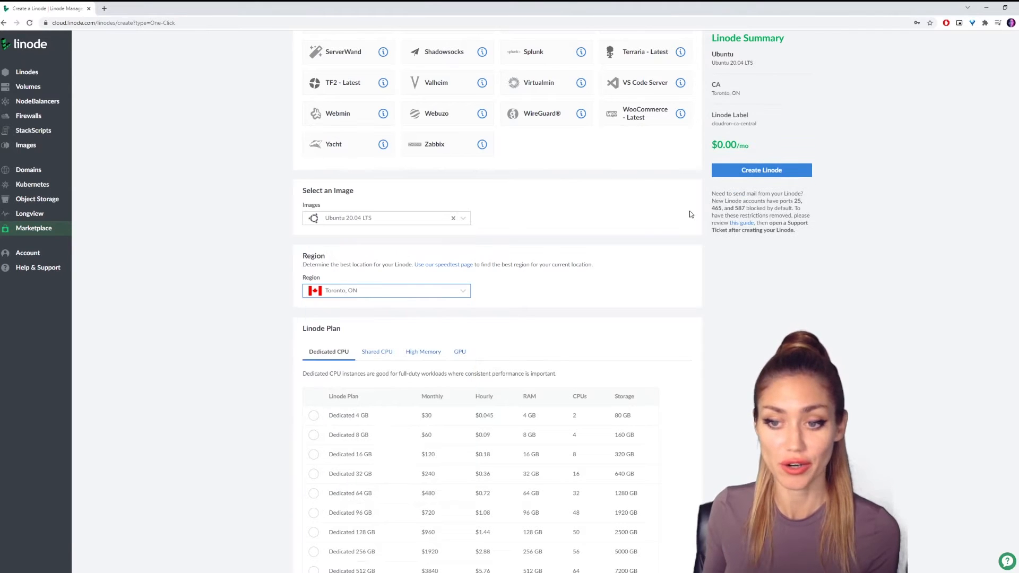
{"action": "left_click", "coordinate": [377, 351]}
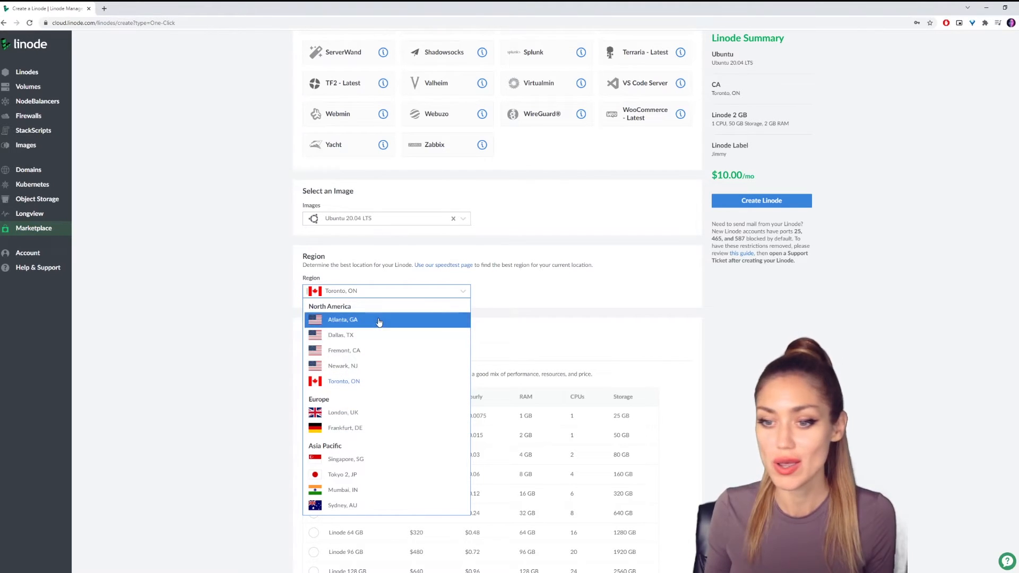
{"action": "mouse_move", "coordinate": [377, 365]}
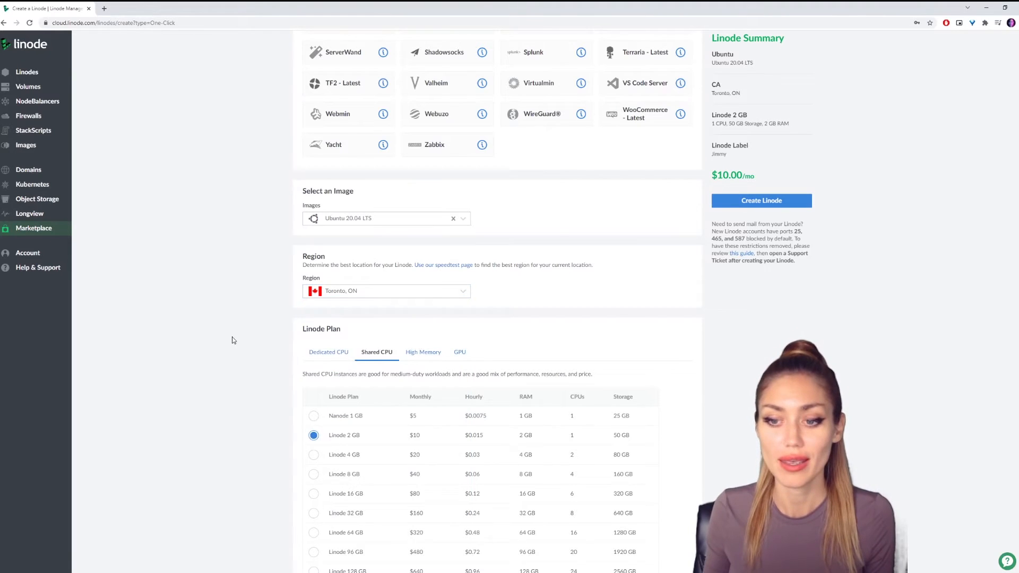
{"action": "scroll", "scroll_direction": "down", "scroll_amount": 3}
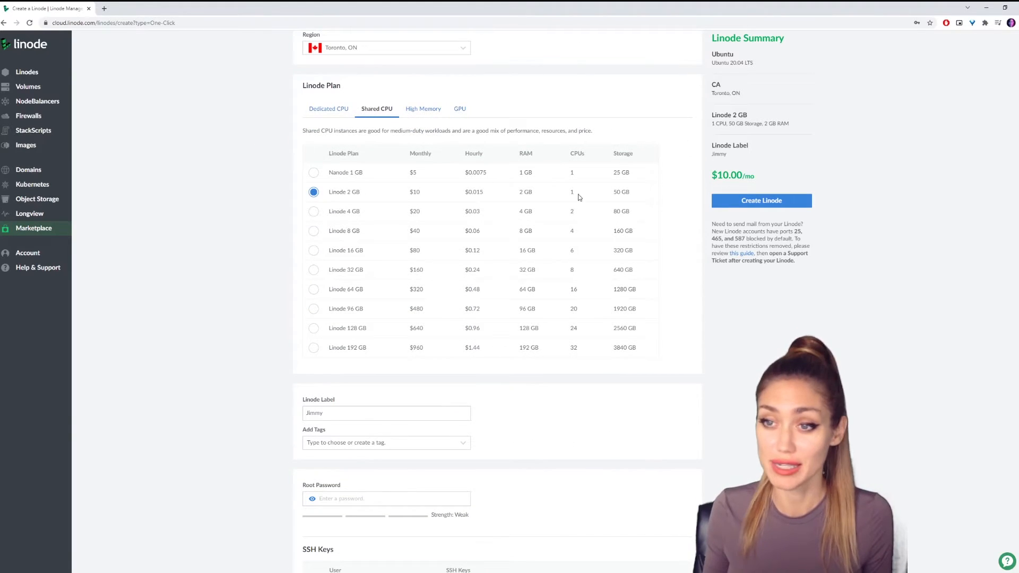
{"action": "left_click", "coordinate": [328, 109]}
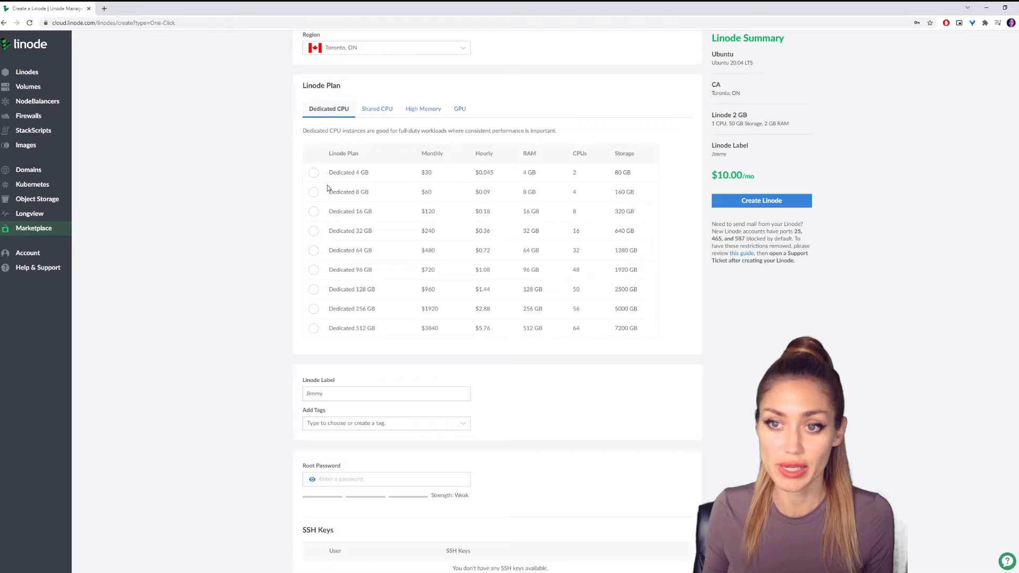
{"action": "left_click", "coordinate": [377, 109]}
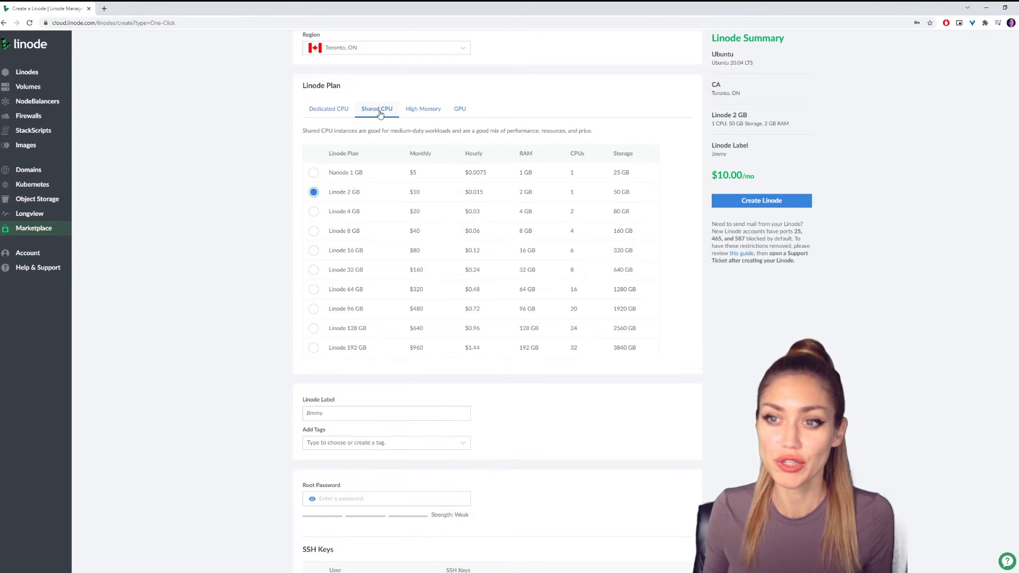
{"action": "mouse_move", "coordinate": [338, 193]}
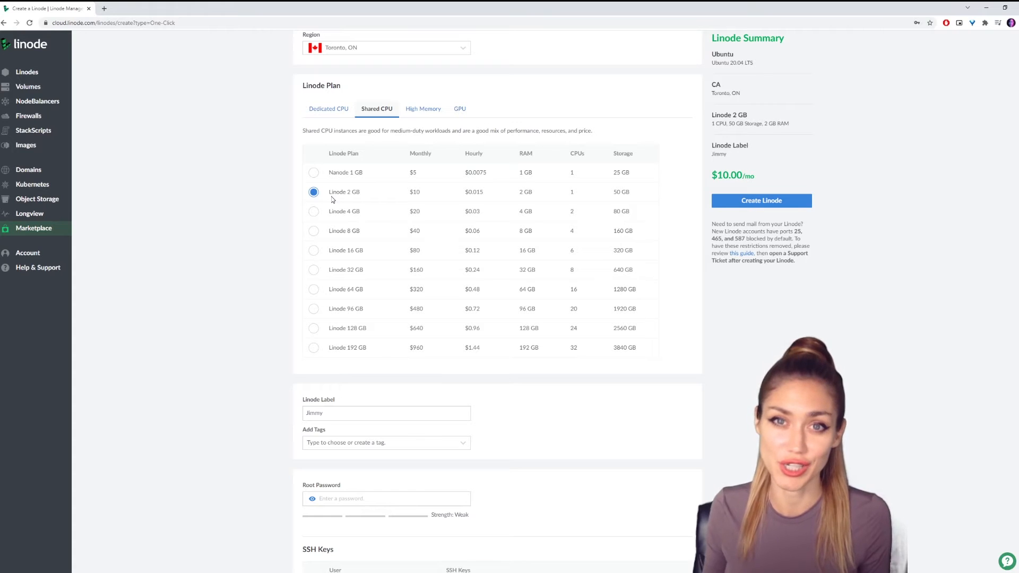
{"action": "mouse_move", "coordinate": [281, 199]}
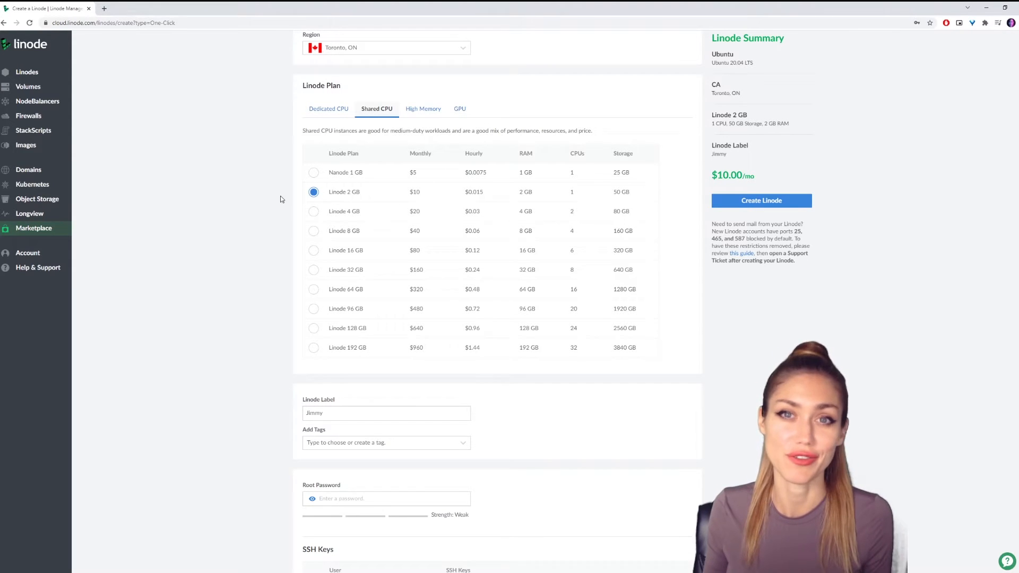
{"action": "scroll", "scroll_direction": "down", "scroll_amount": 3}
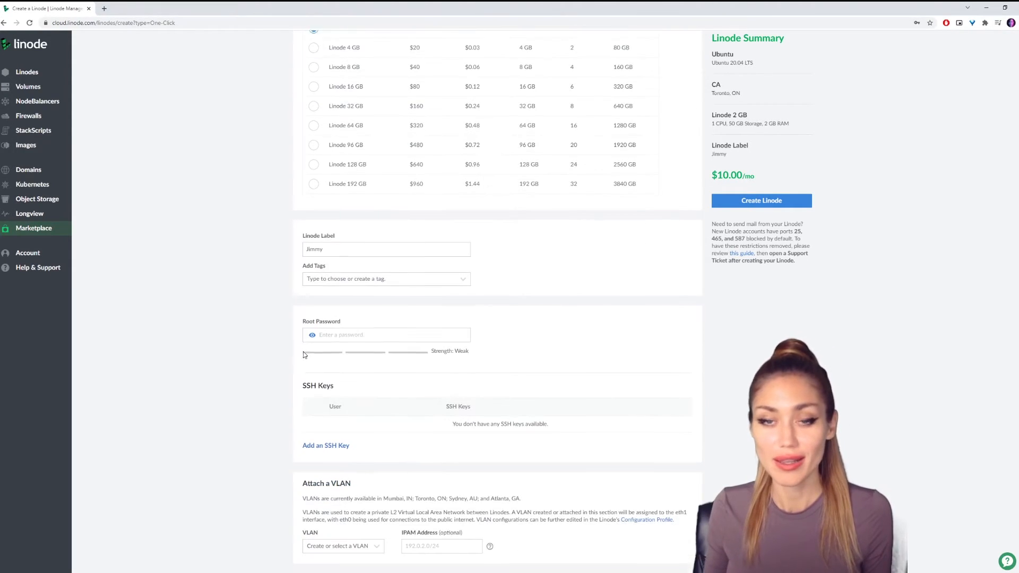
{"action": "scroll", "scroll_direction": "down", "scroll_amount": 3}
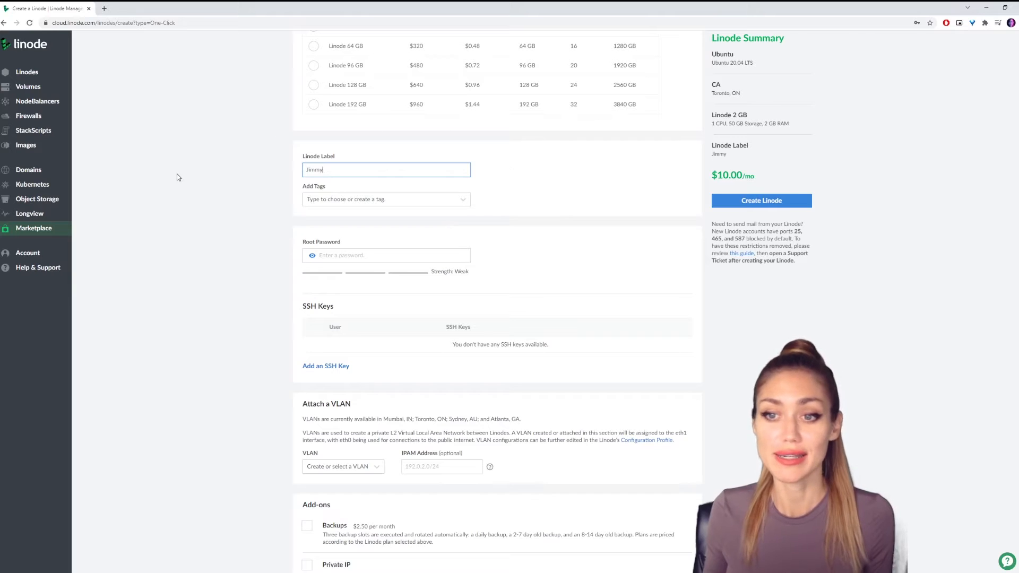
{"action": "mouse_move", "coordinate": [250, 170]}
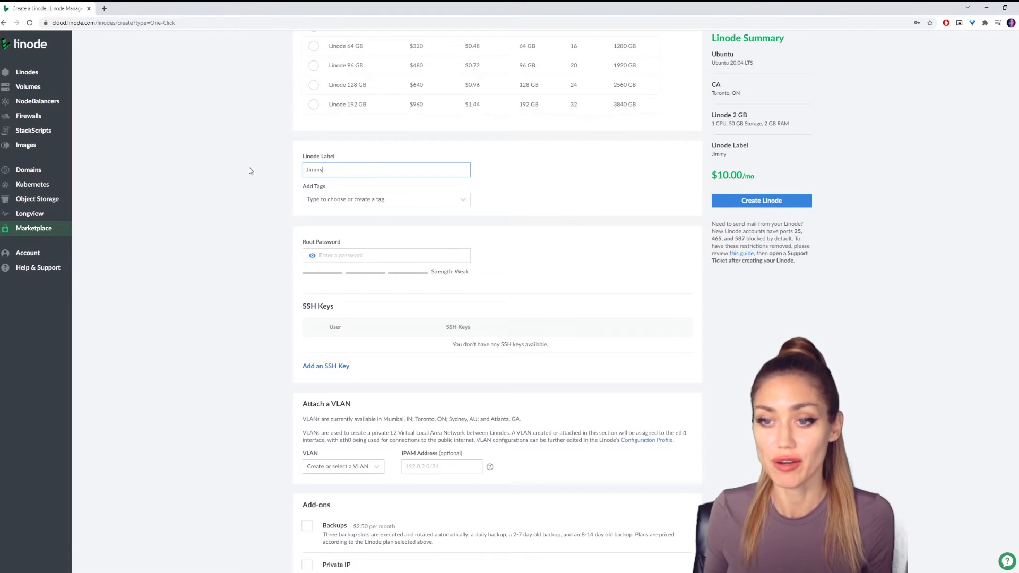
- Scroll to the bottom of the form and create the Linode Jimmy
{"action": "scroll", "scroll_direction": "down", "scroll_amount": 3}
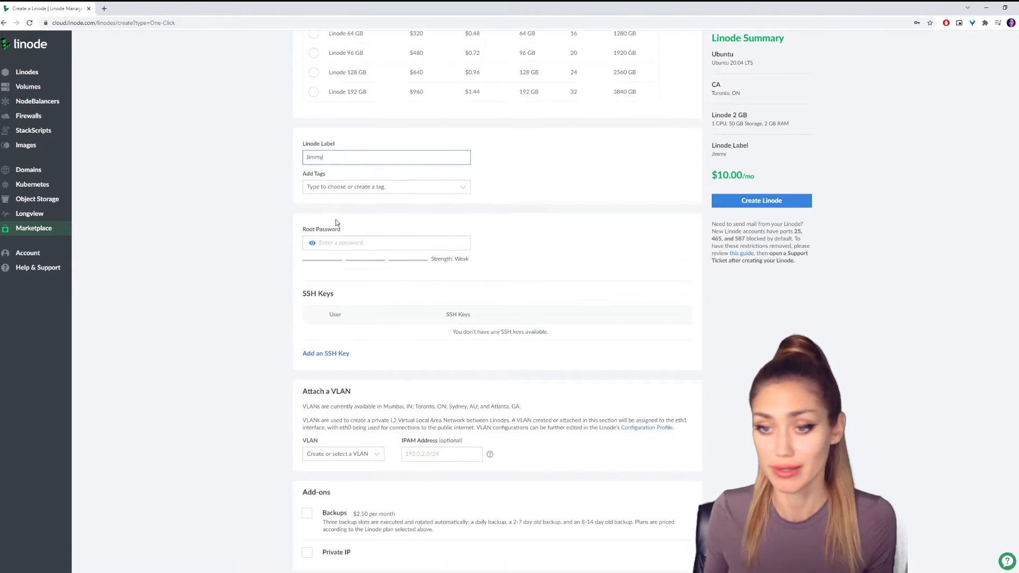
{"action": "scroll", "scroll_direction": "down", "scroll_amount": 3}
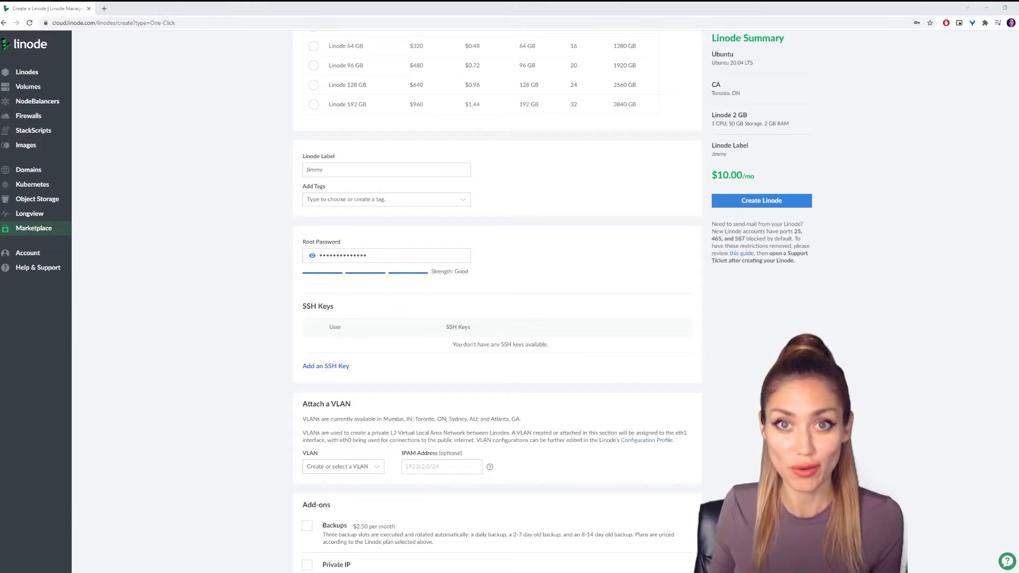
{"action": "scroll", "scroll_direction": "down", "scroll_amount": 3}
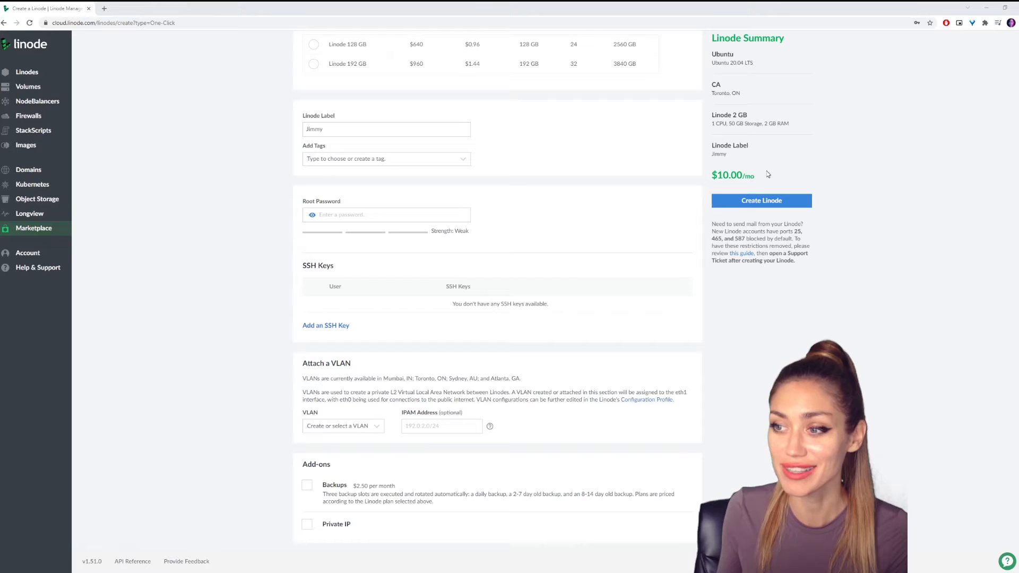
{"action": "left_click", "coordinate": [761, 200]}
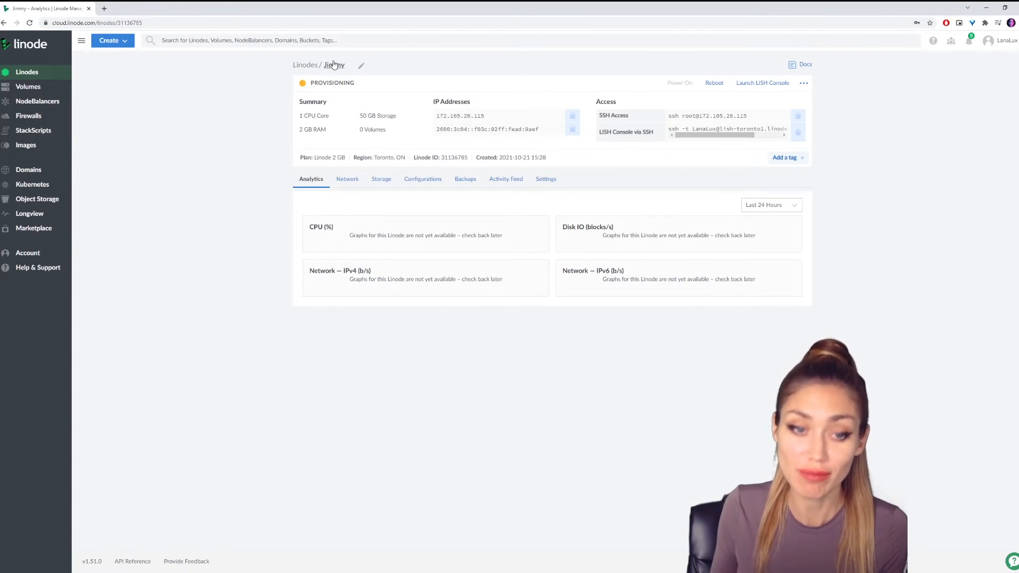
{"action": "mouse_move", "coordinate": [961, 170]}
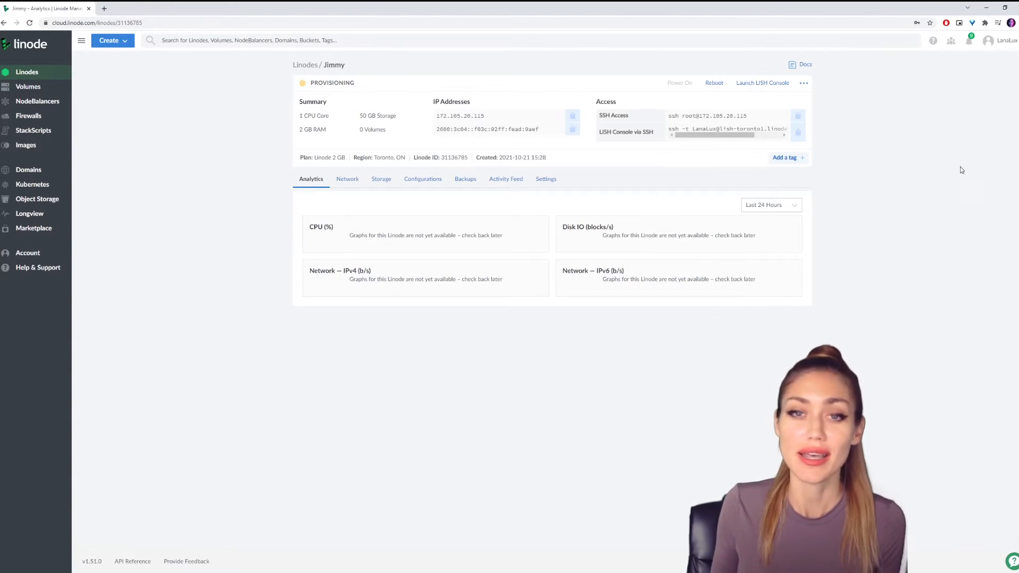
{"action": "mouse_move", "coordinate": [940, 148]}
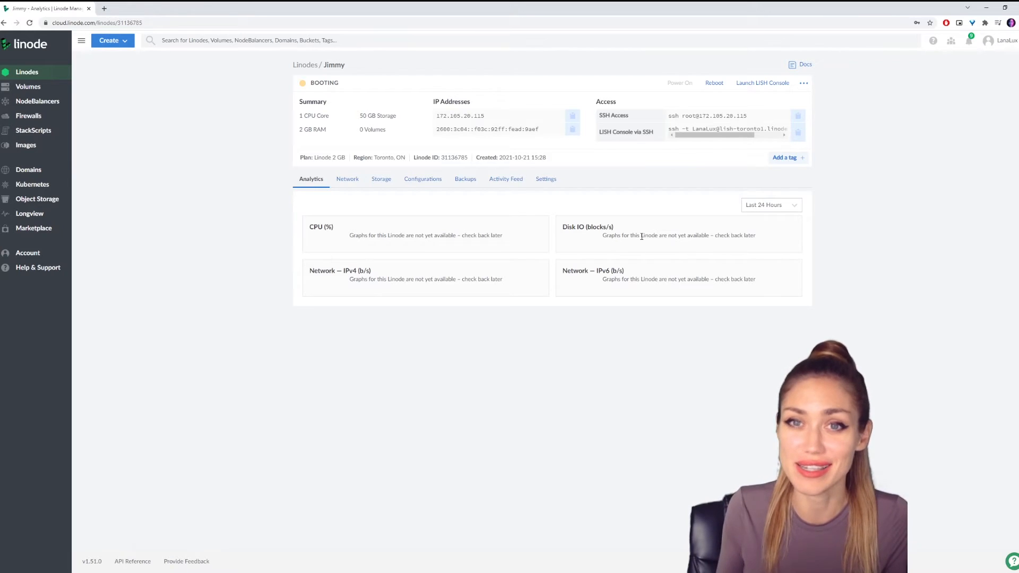
{"action": "mouse_move", "coordinate": [520, 123]}
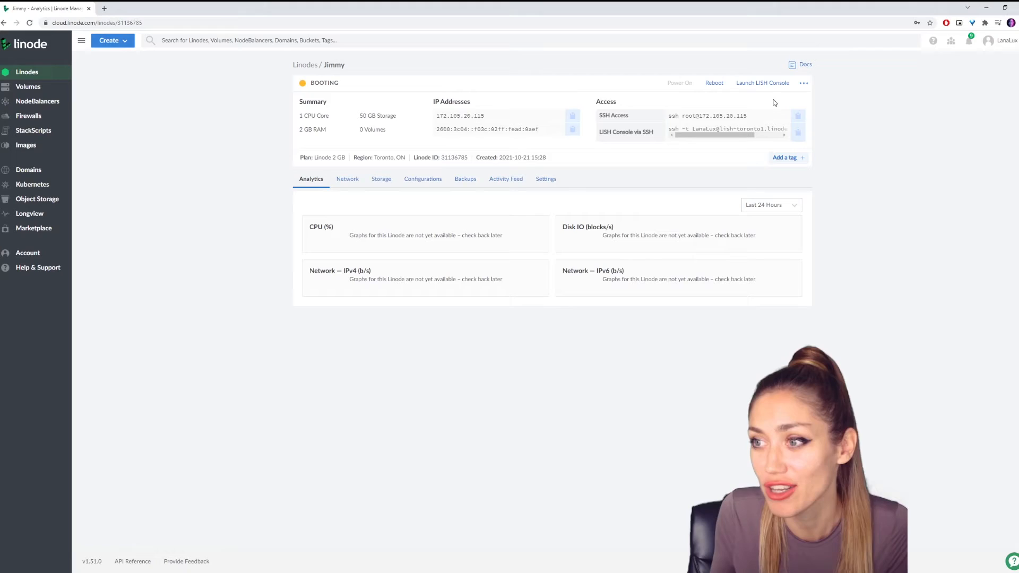
- Watch the boot in the LISH console, then copy the IPv4 address 172.105.20.115
{"action": "left_click", "coordinate": [762, 82]}
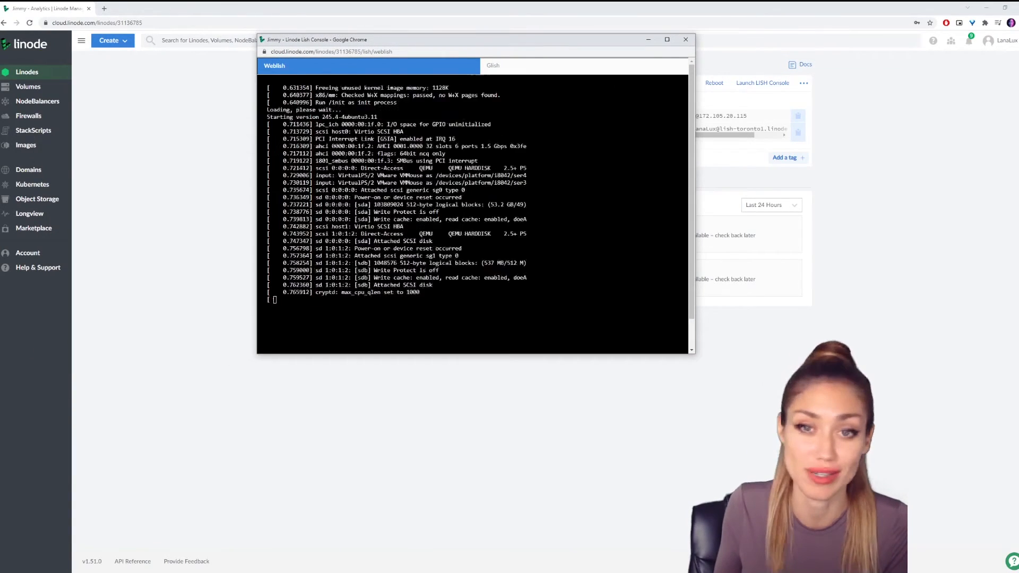
{"action": "left_click", "coordinate": [685, 38]}
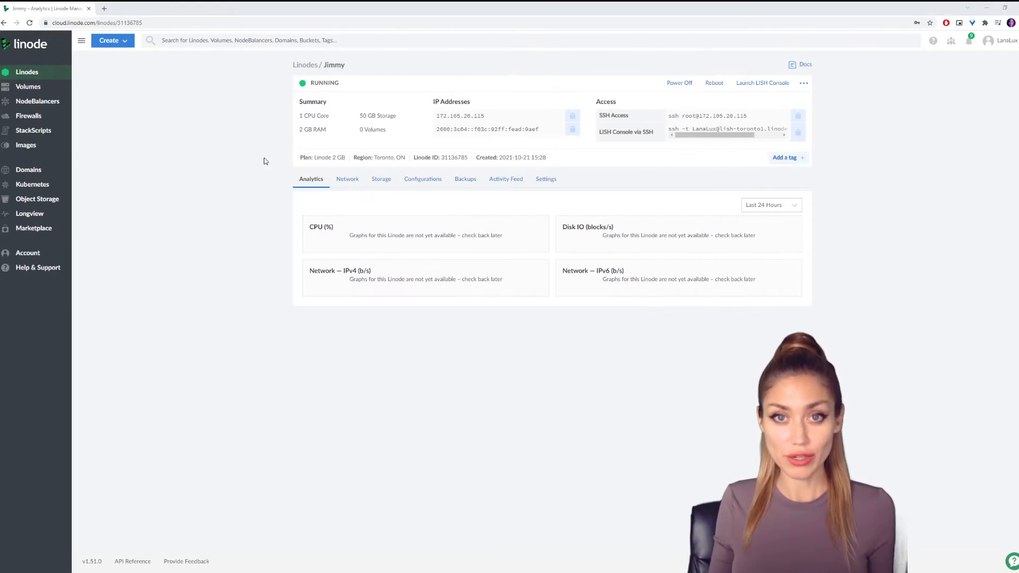
{"action": "mouse_move", "coordinate": [292, 154]}
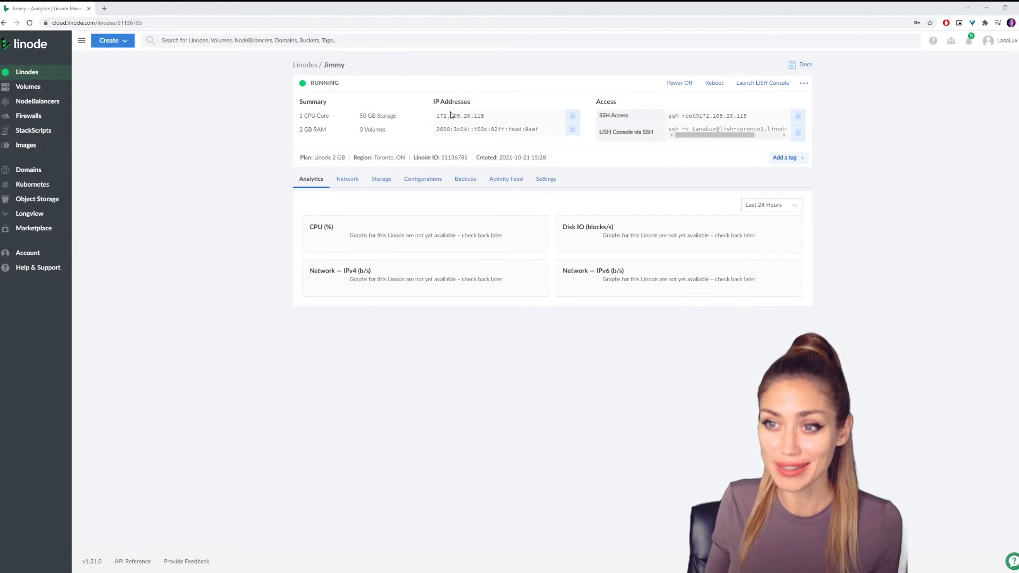
{"action": "left_click", "coordinate": [571, 116]}
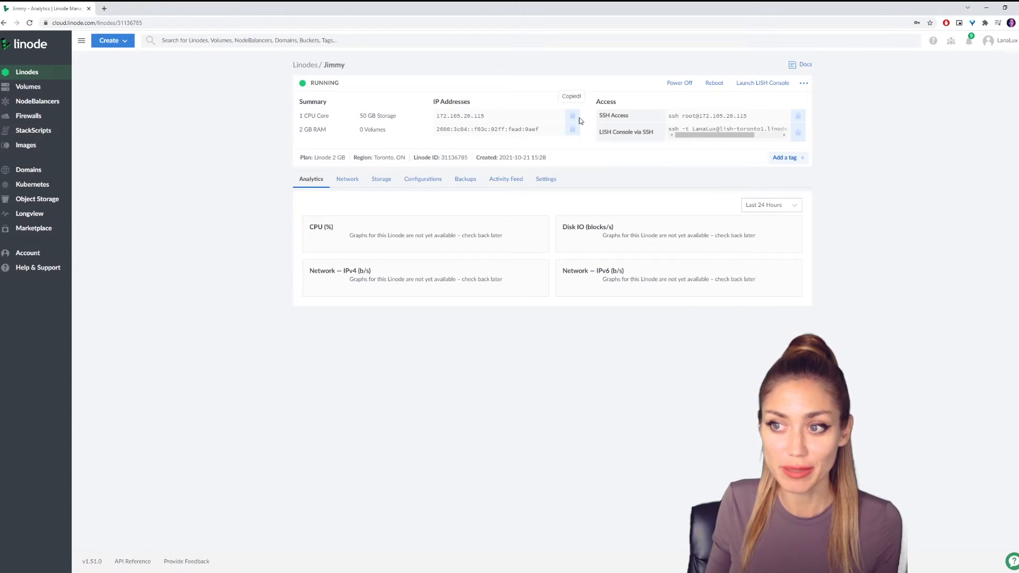
{"action": "left_click", "coordinate": [201, 8]}
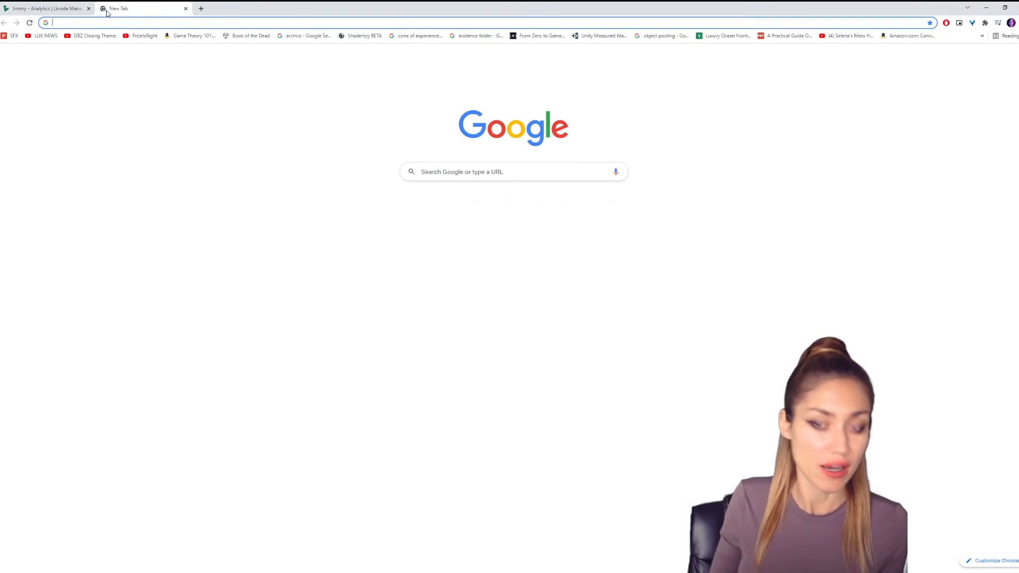
{"action": "type", "text": "172.105.20.115"}
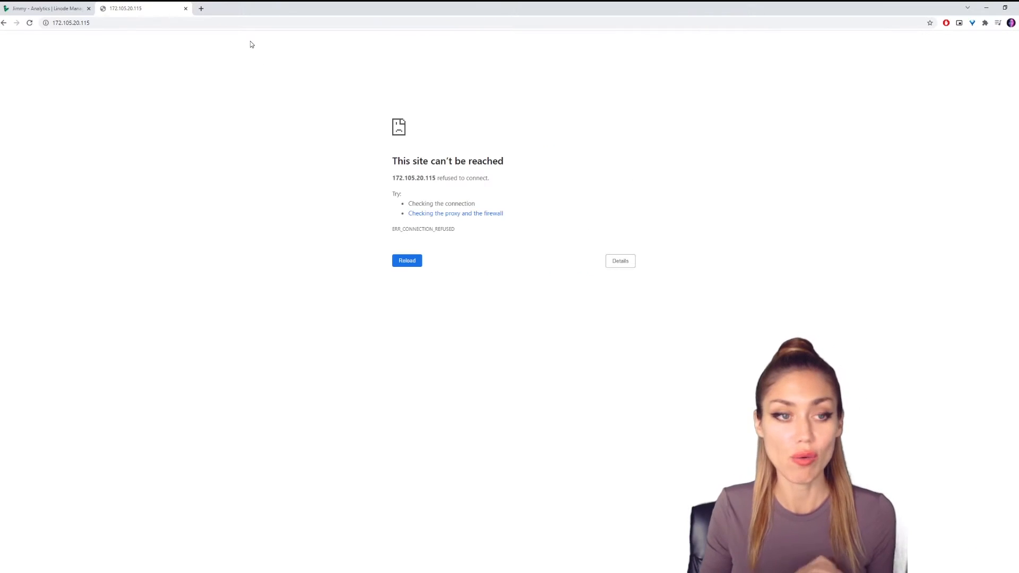
{"action": "left_click", "coordinate": [407, 260]}
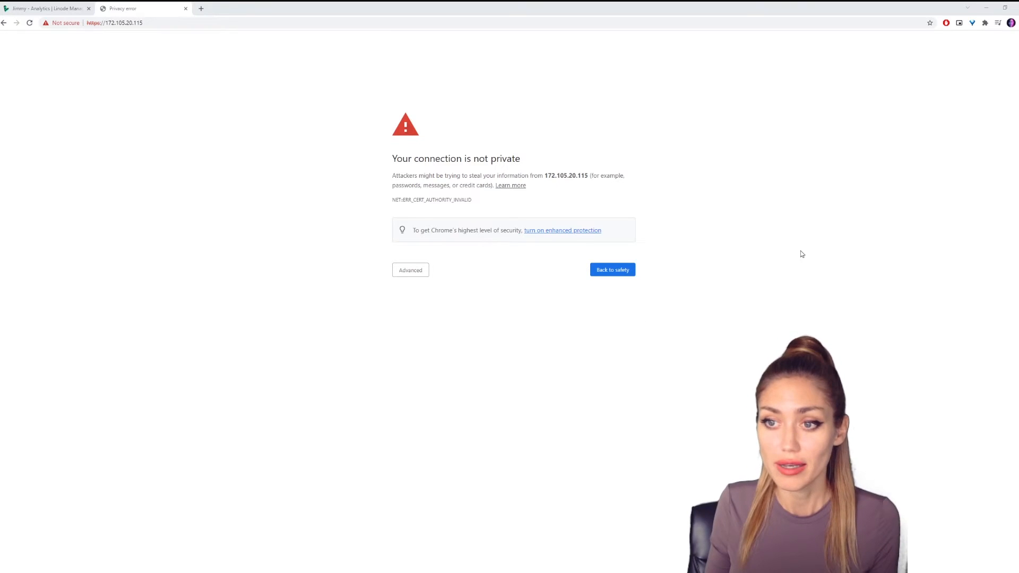
{"action": "mouse_move", "coordinate": [304, 266]}
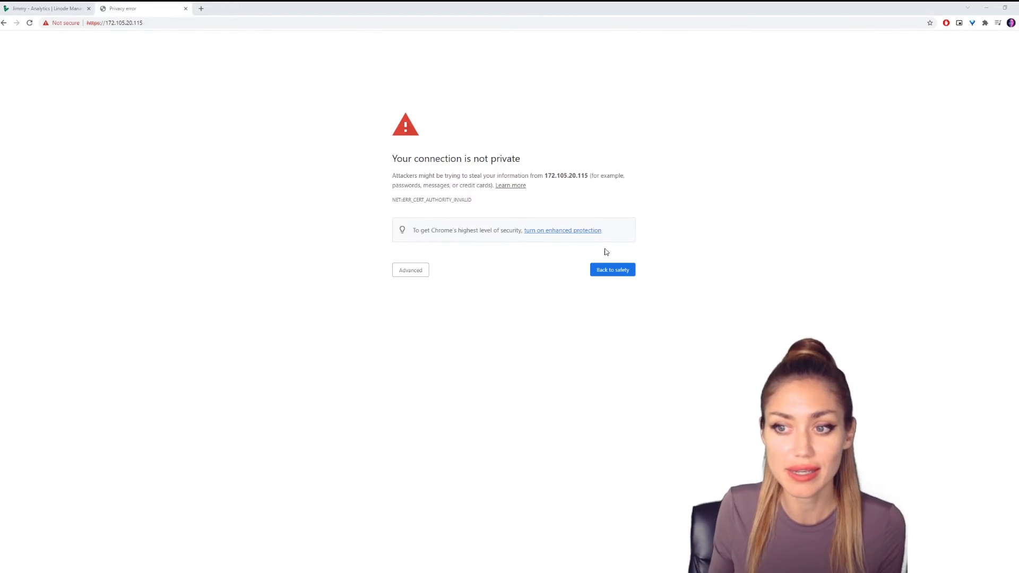
{"action": "mouse_move", "coordinate": [599, 240]}
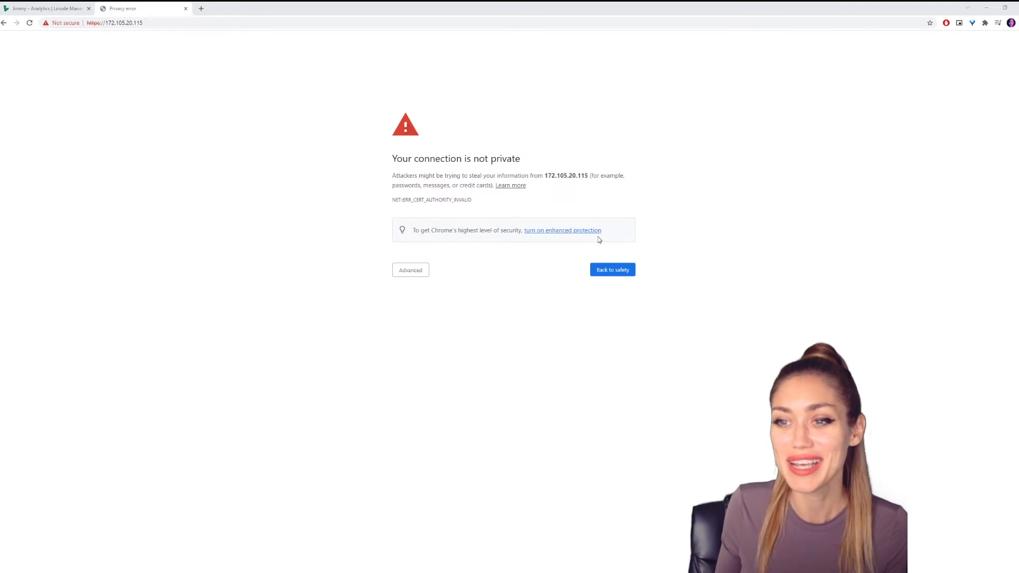
{"action": "mouse_move", "coordinate": [641, 189]}
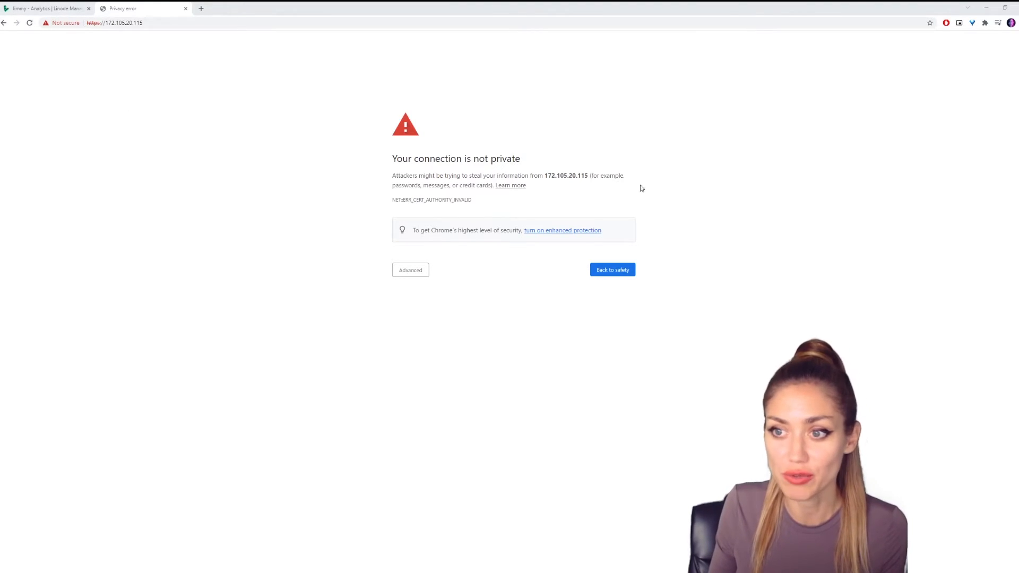
- Proceed past the certificate warning and reload until Cloudron's Domain Setup appears
{"action": "left_click", "coordinate": [46, 8]}
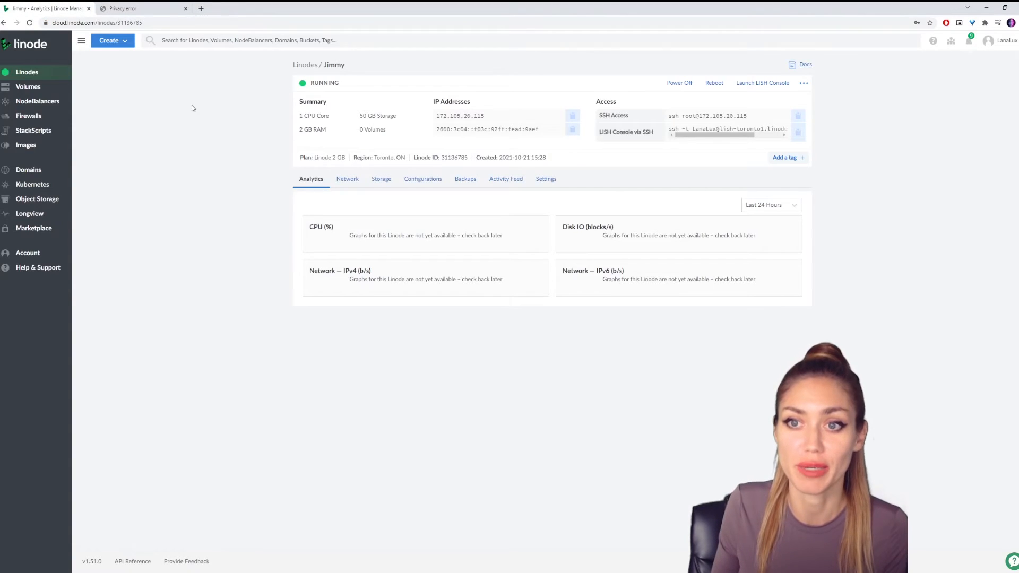
{"action": "left_click", "coordinate": [138, 8]}
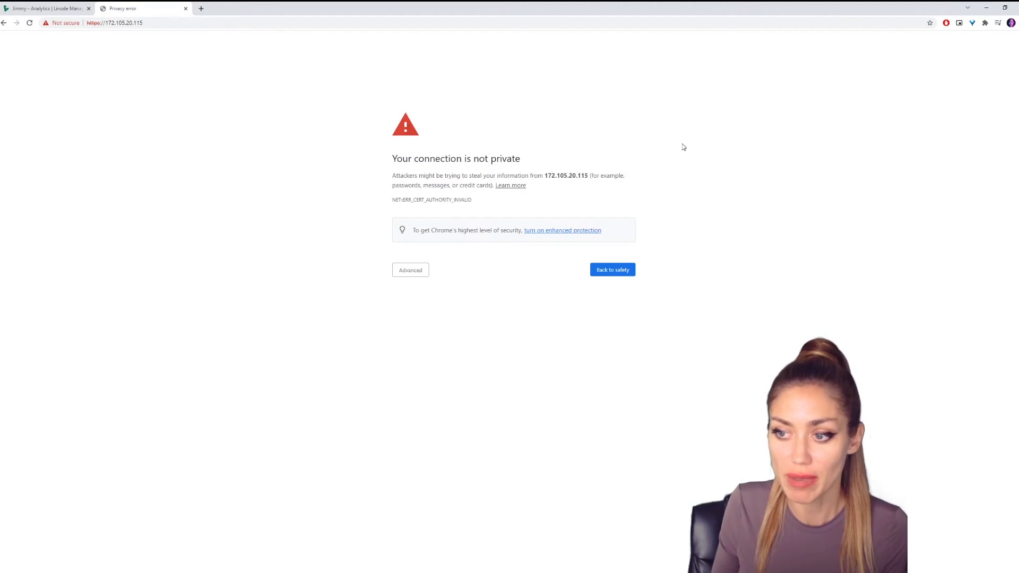
{"action": "left_click", "coordinate": [411, 270]}
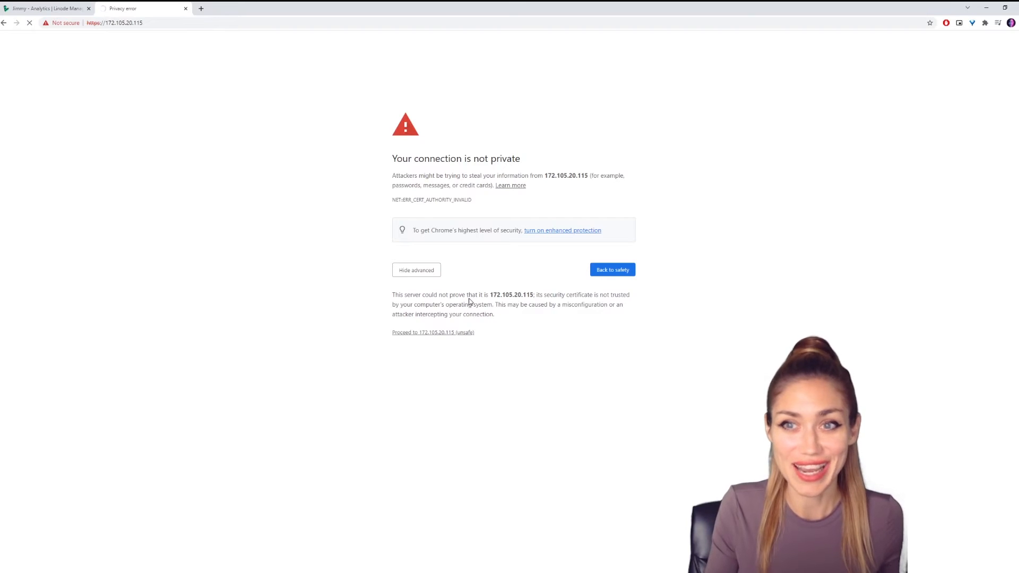
{"action": "mouse_move", "coordinate": [180, 375]}
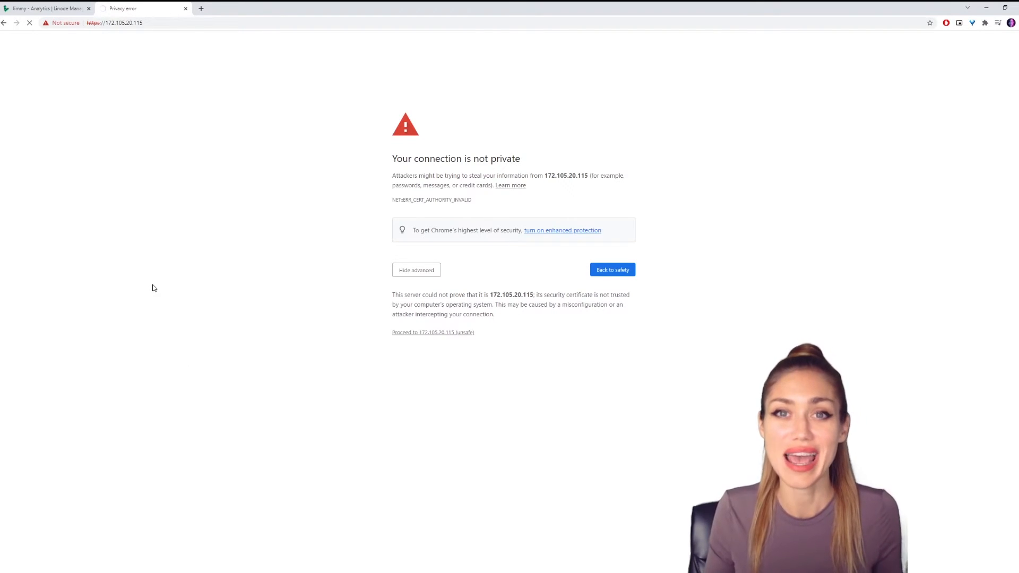
{"action": "left_click", "coordinate": [433, 332]}
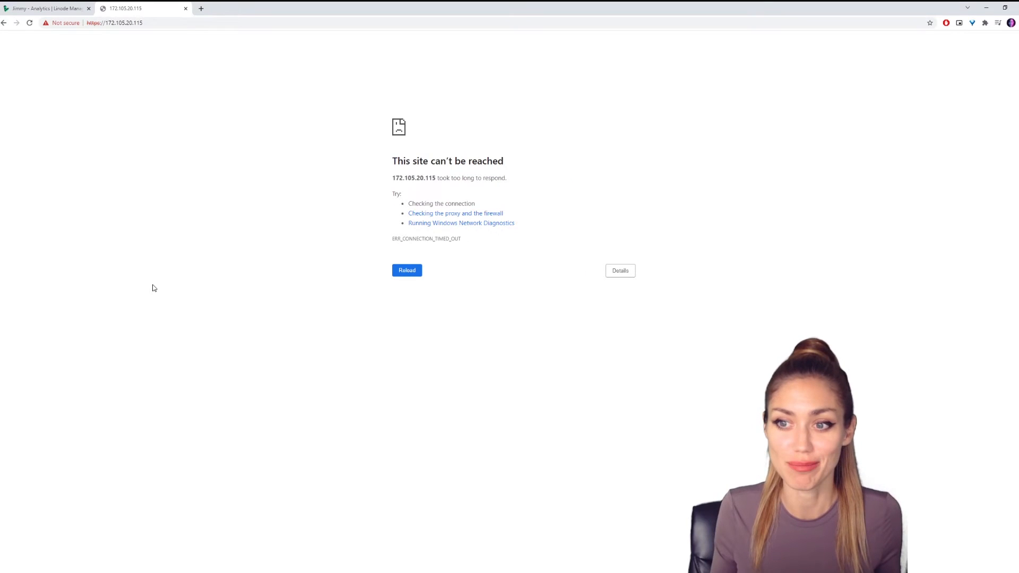
{"action": "left_click", "coordinate": [406, 270]}
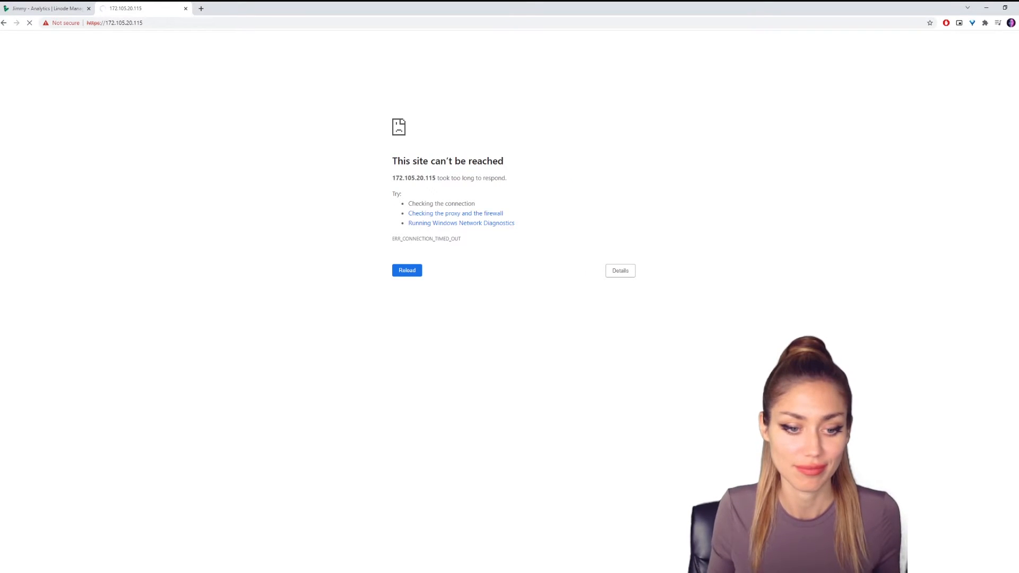
{"action": "left_click", "coordinate": [406, 270]}
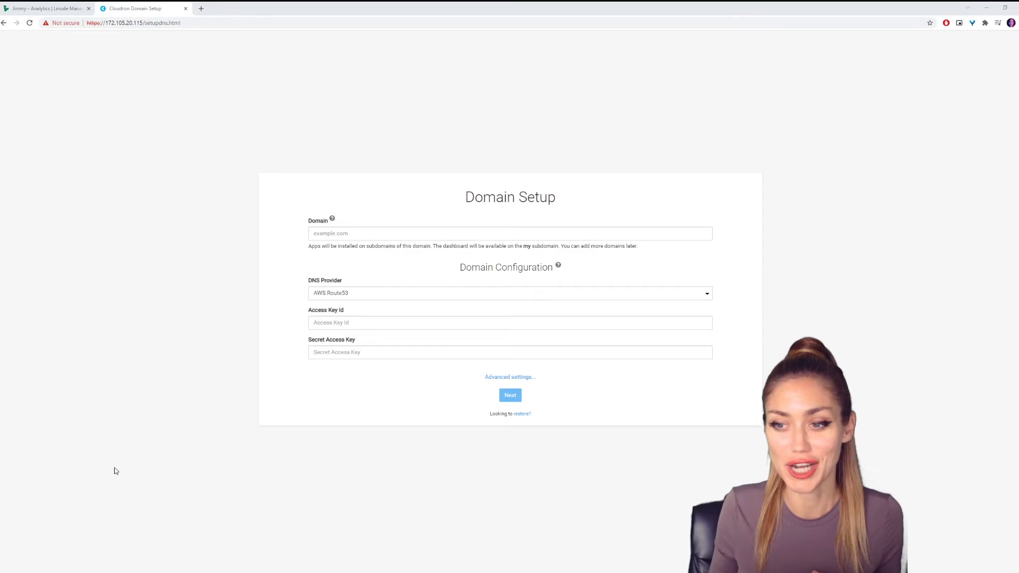
{"action": "mouse_move", "coordinate": [247, 338]}
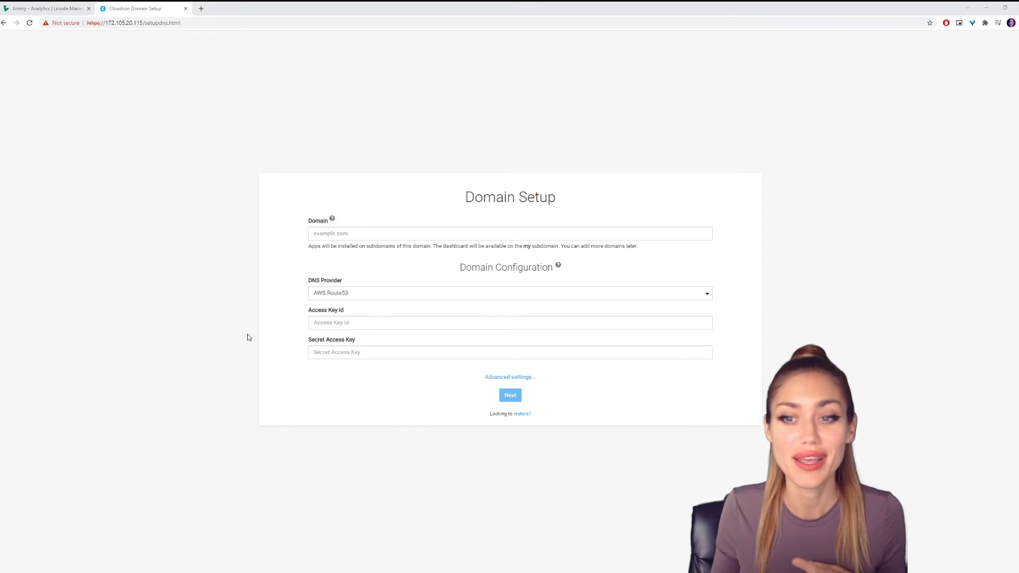
{"action": "mouse_move", "coordinate": [198, 241]}
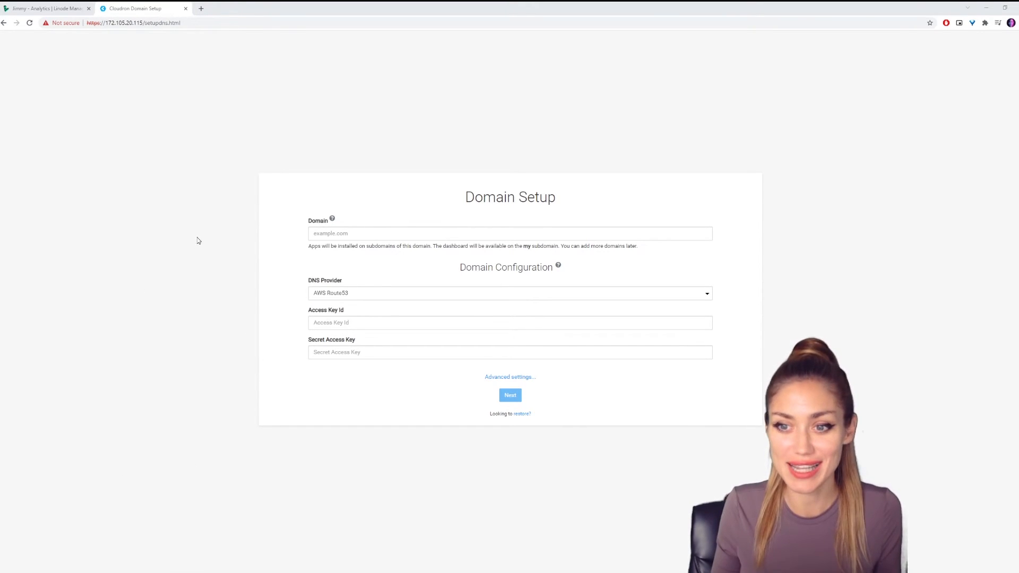
{"action": "mouse_move", "coordinate": [299, 153]}
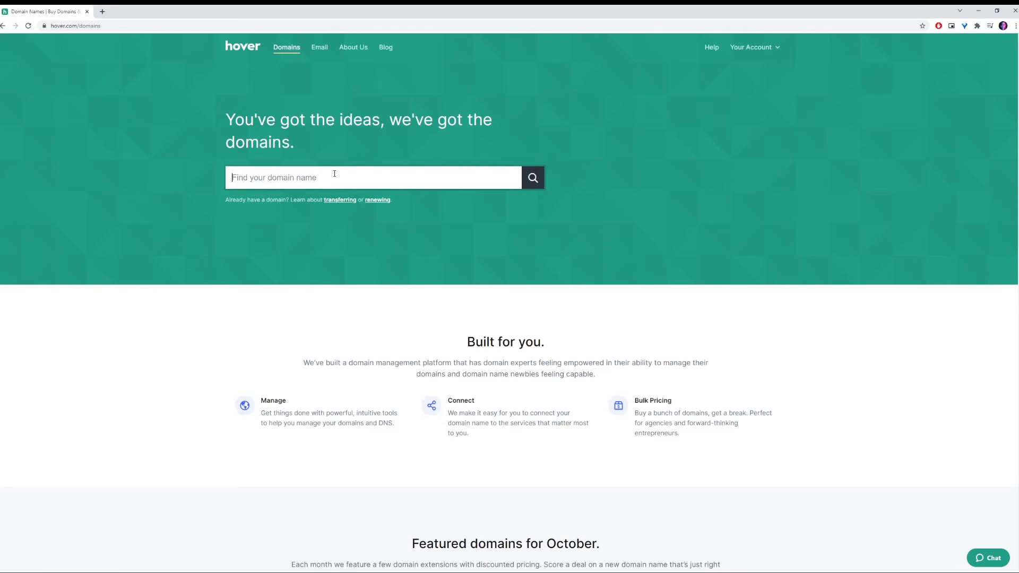
- Search Hover for thisisgamedev.com and add it to the cart
{"action": "left_click", "coordinate": [373, 177]}
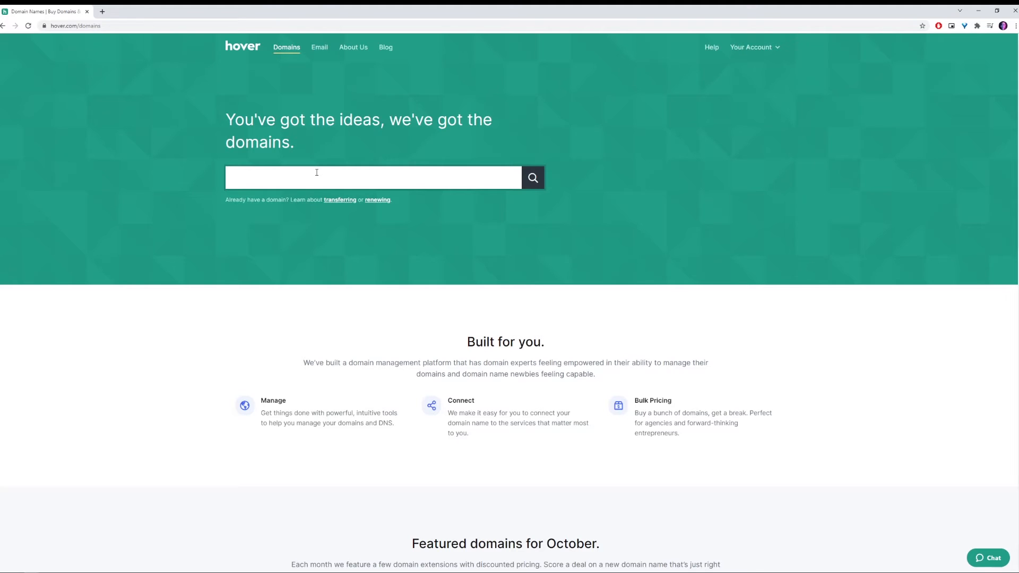
{"action": "type", "text": "thisisg"}
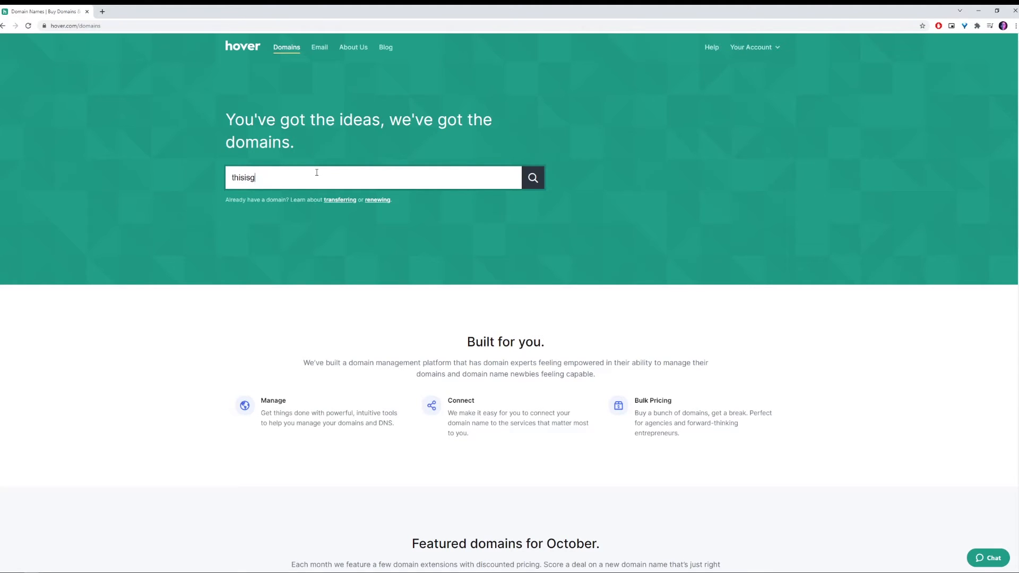
{"action": "type", "text": "amedev.c"}
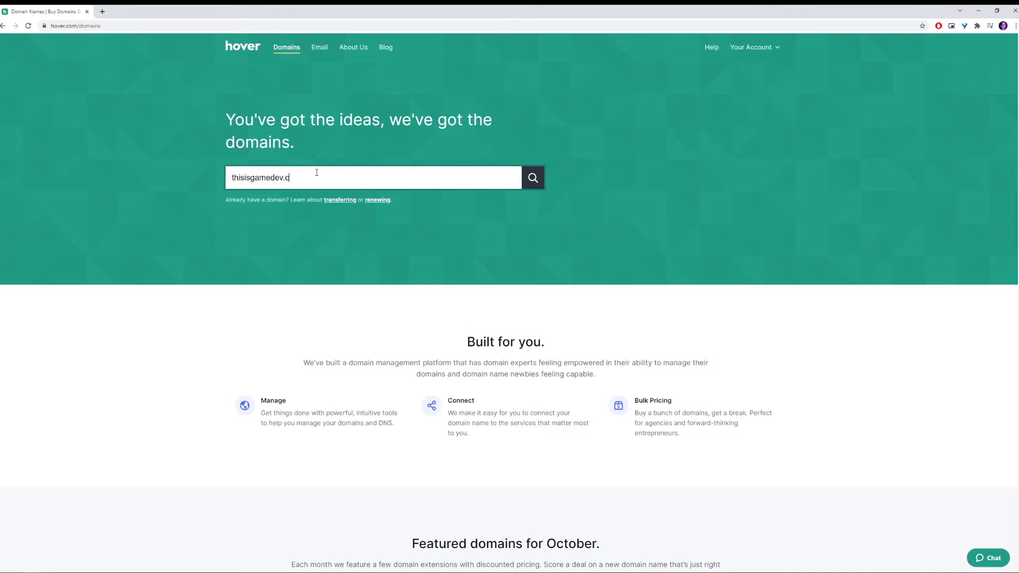
{"action": "left_click", "coordinate": [533, 177]}
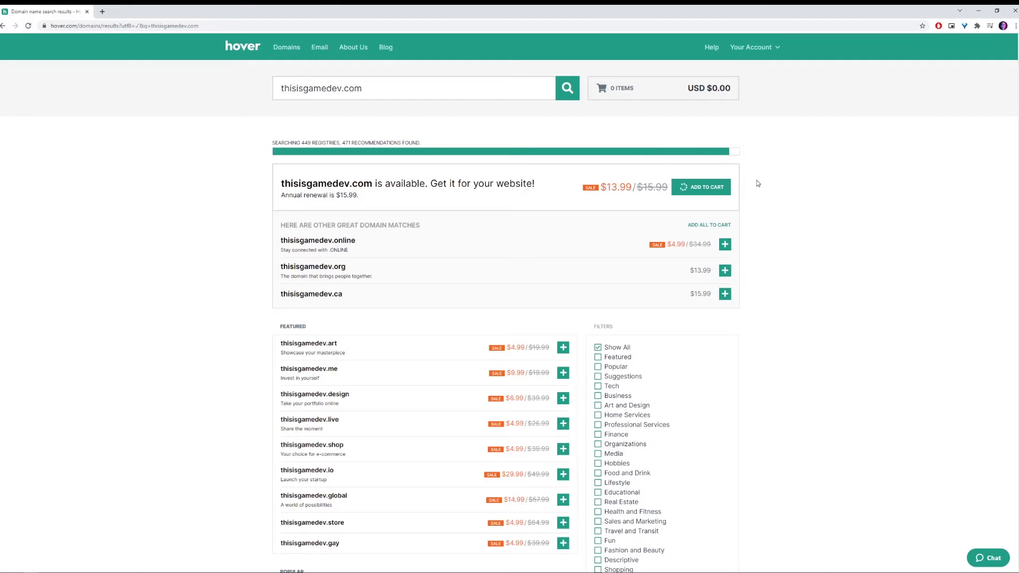
{"action": "left_click", "coordinate": [701, 187]}
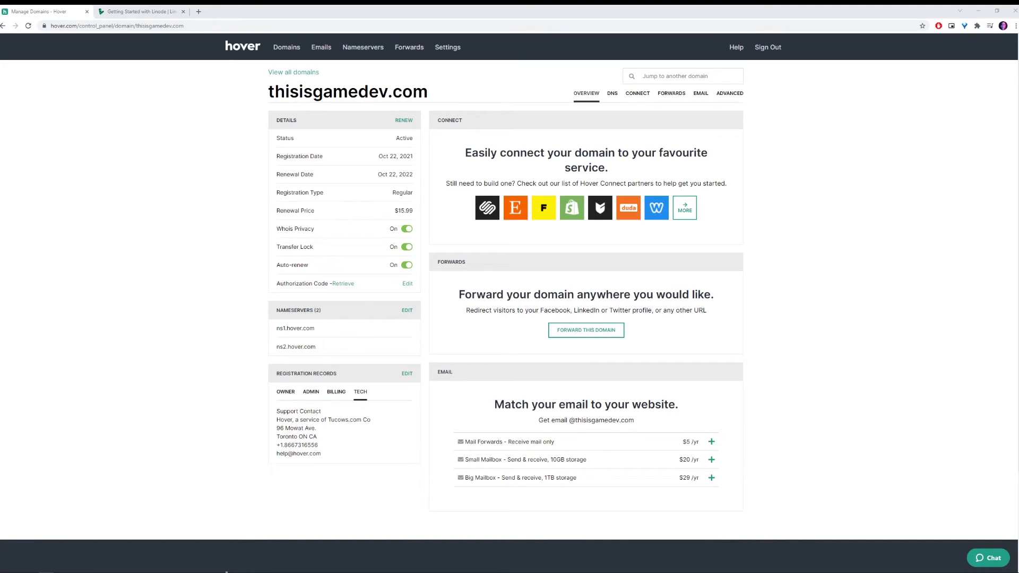
{"action": "mouse_move", "coordinate": [93, 227]}
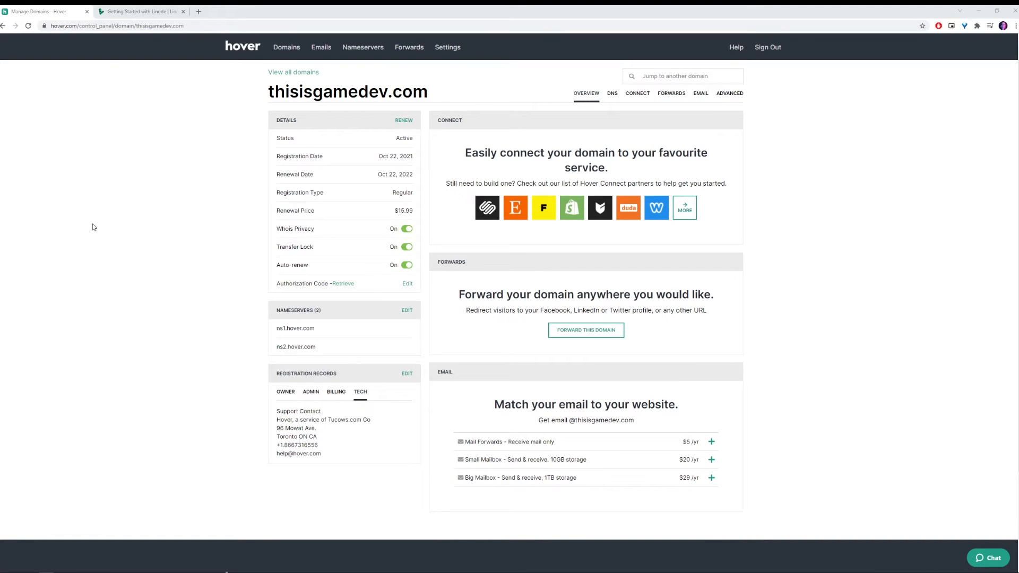
{"action": "mouse_move", "coordinate": [81, 227]}
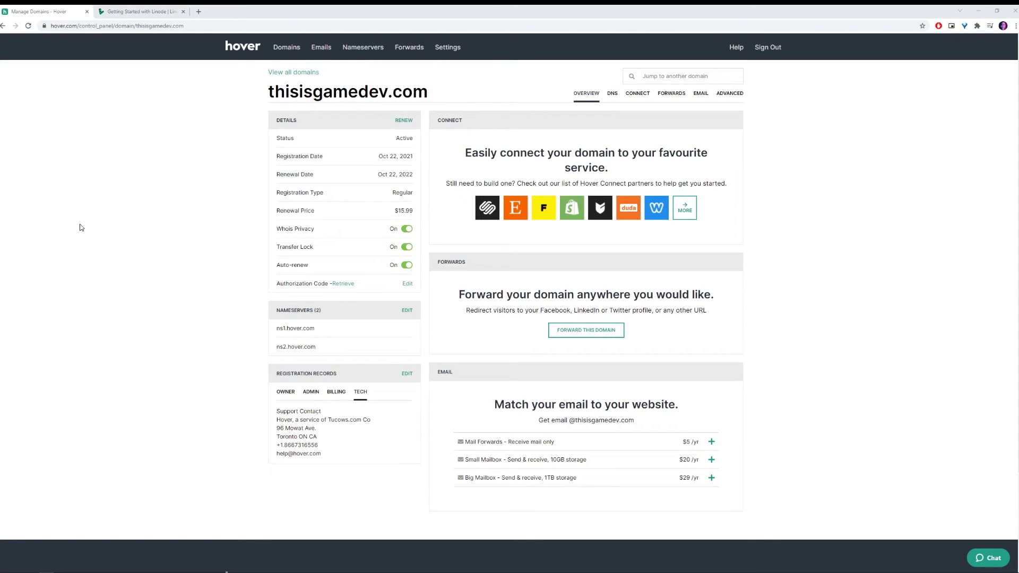
{"action": "mouse_move", "coordinate": [403, 319]}
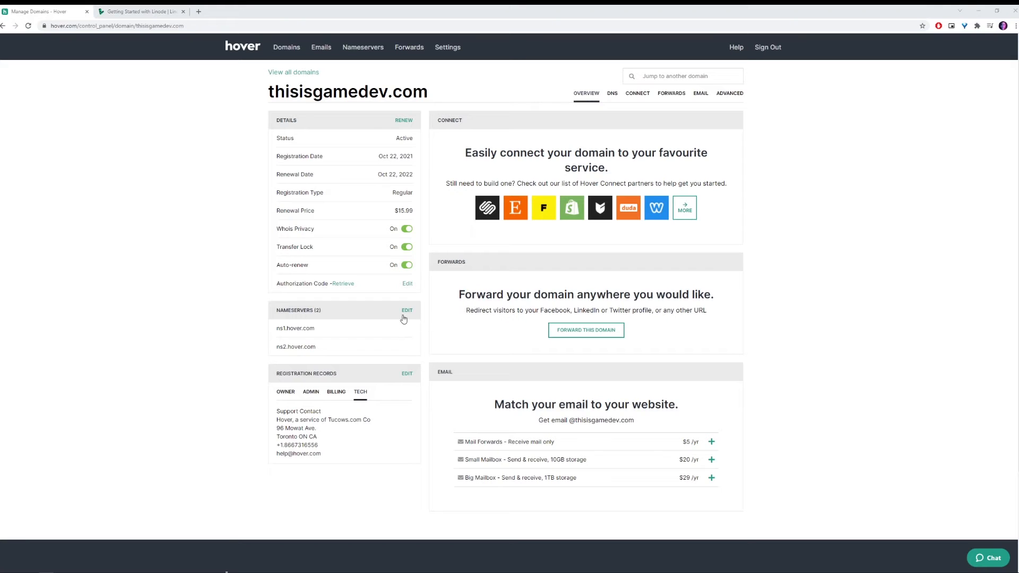
- Replace thisisgamedev.com's nameservers with ns1 through ns5.linode.com and save them
{"action": "left_click", "coordinate": [406, 310]}
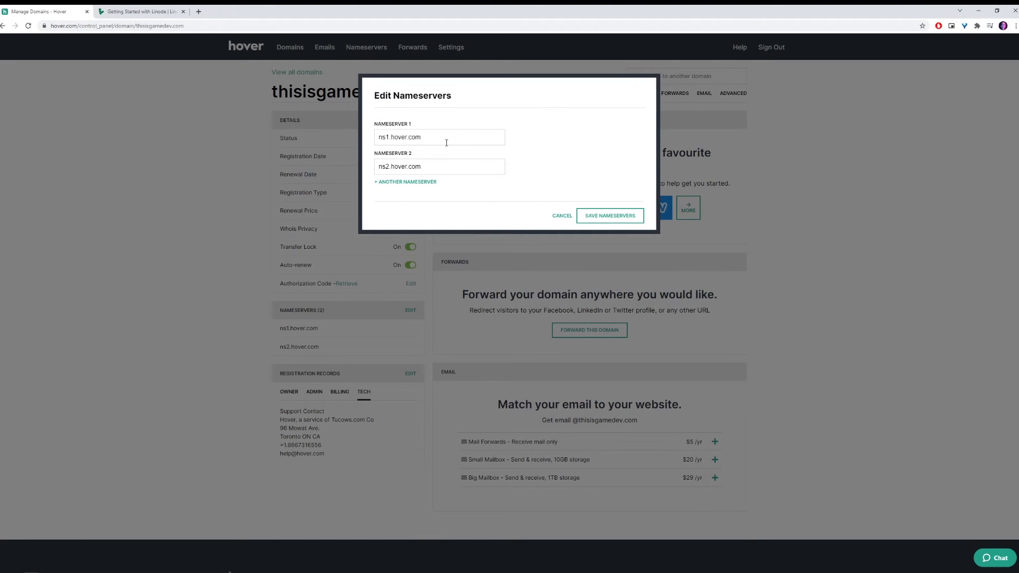
{"action": "left_click", "coordinate": [561, 216]}
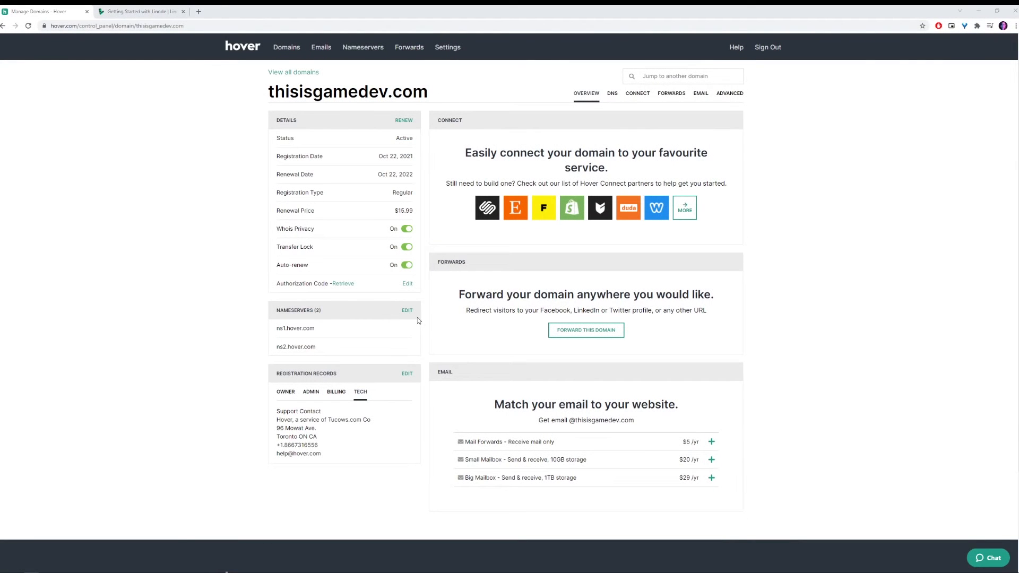
{"action": "left_click", "coordinate": [407, 310]}
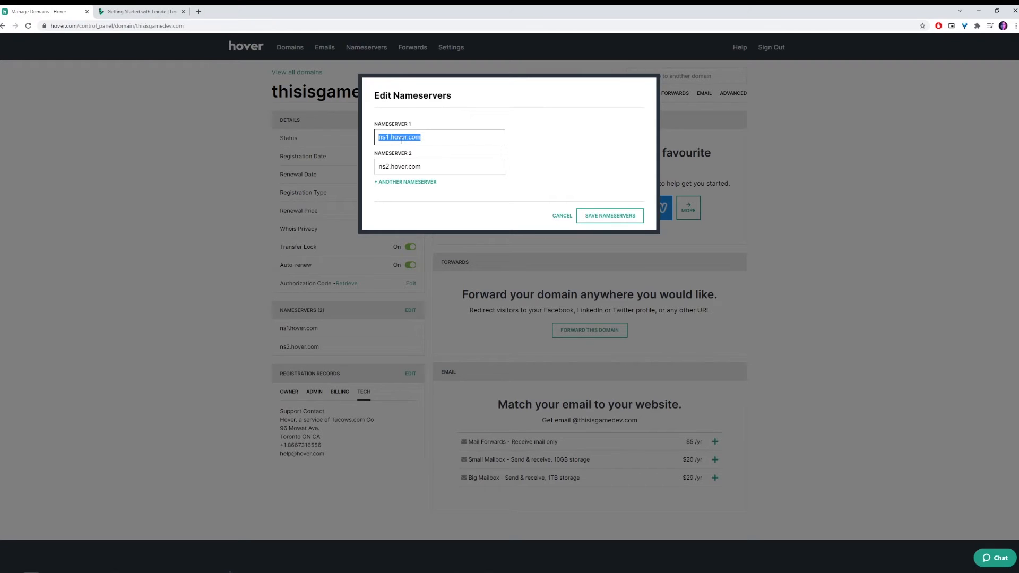
{"action": "type", "text": "ns1.linod"}
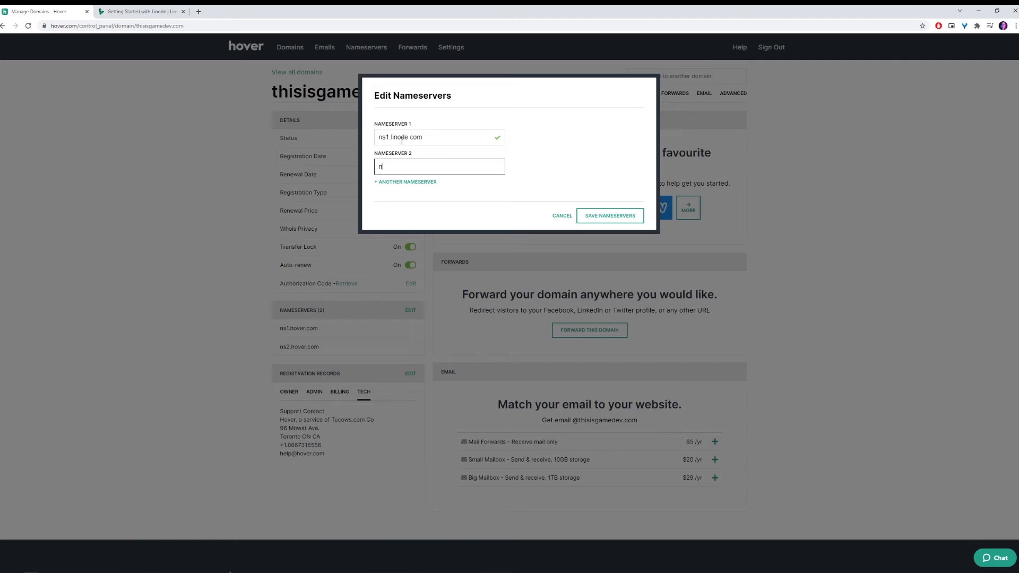
{"action": "type", "text": "s2.linode.com"}
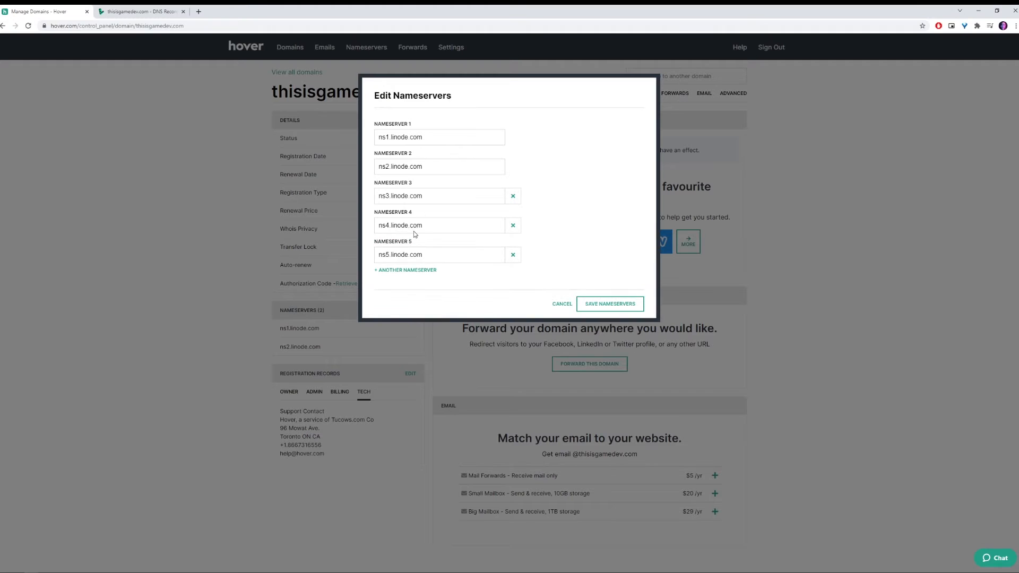
{"action": "mouse_move", "coordinate": [390, 308]}
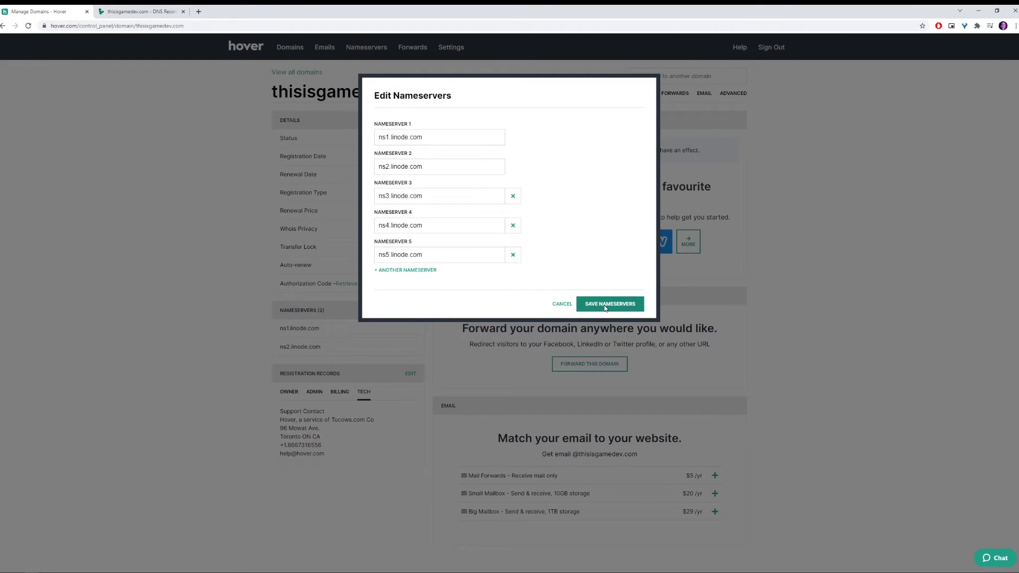
{"action": "left_click", "coordinate": [609, 303]}
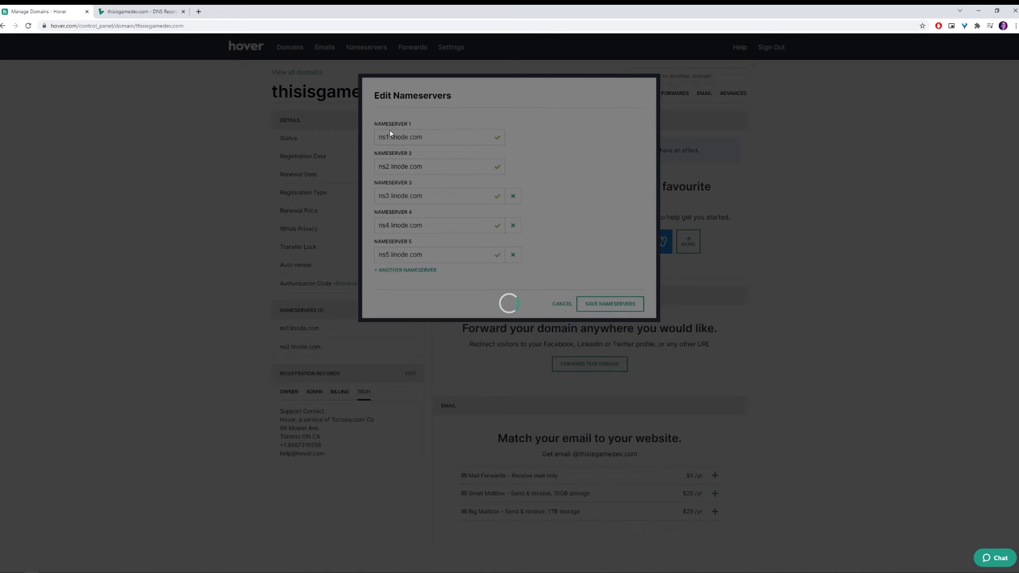
{"action": "left_click", "coordinate": [608, 304]}
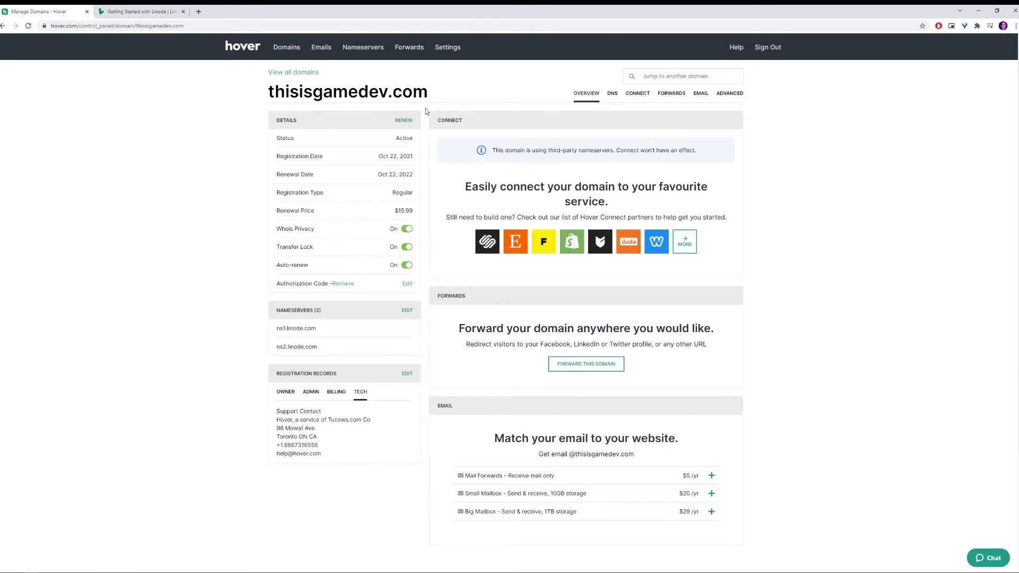
{"action": "left_click", "coordinate": [139, 12]}
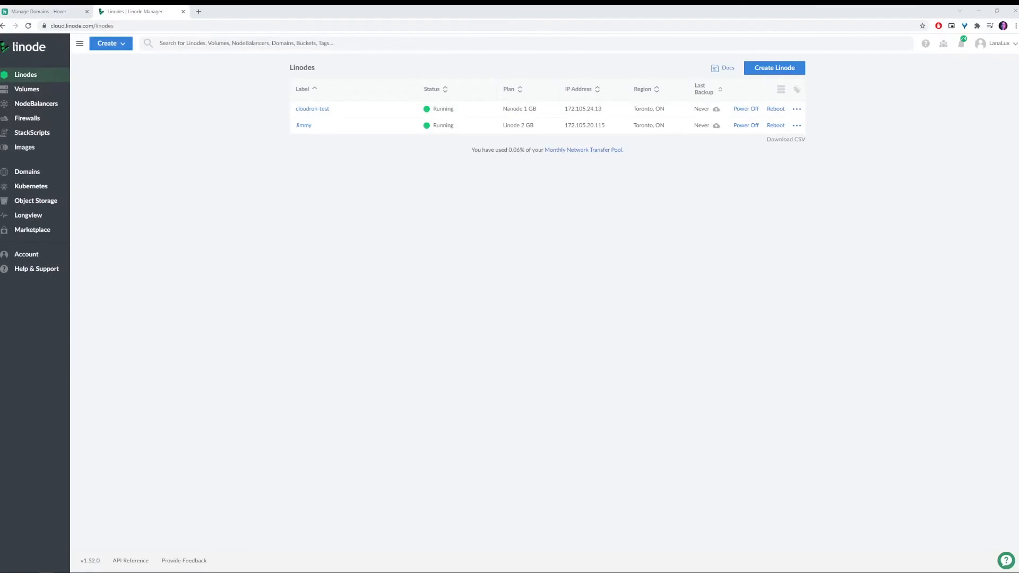
{"action": "mouse_move", "coordinate": [94, 96]}
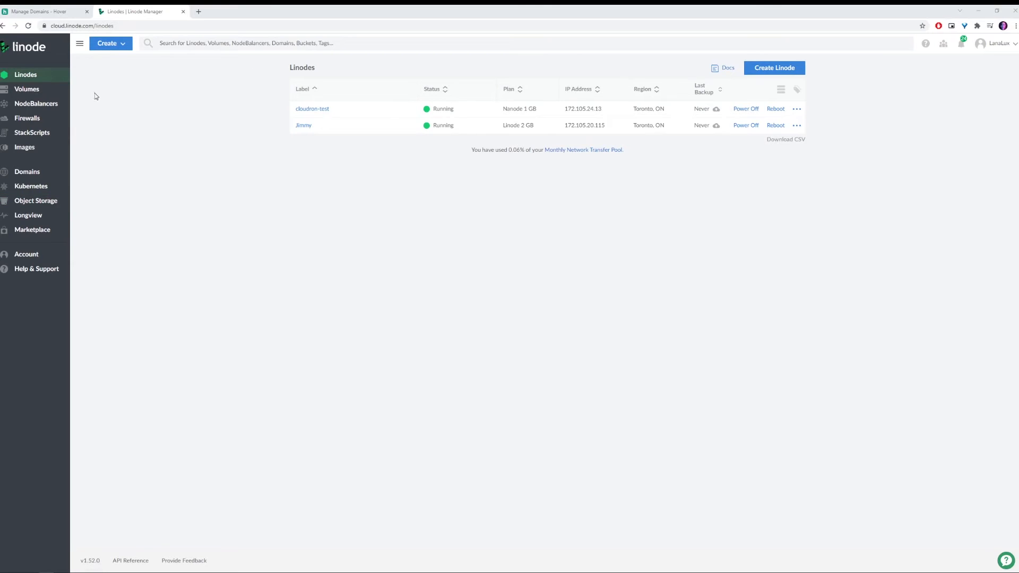
- Create the domain thisisgamedev.com with default records inserted from the Linode Jimmy
{"action": "left_click", "coordinate": [27, 172]}
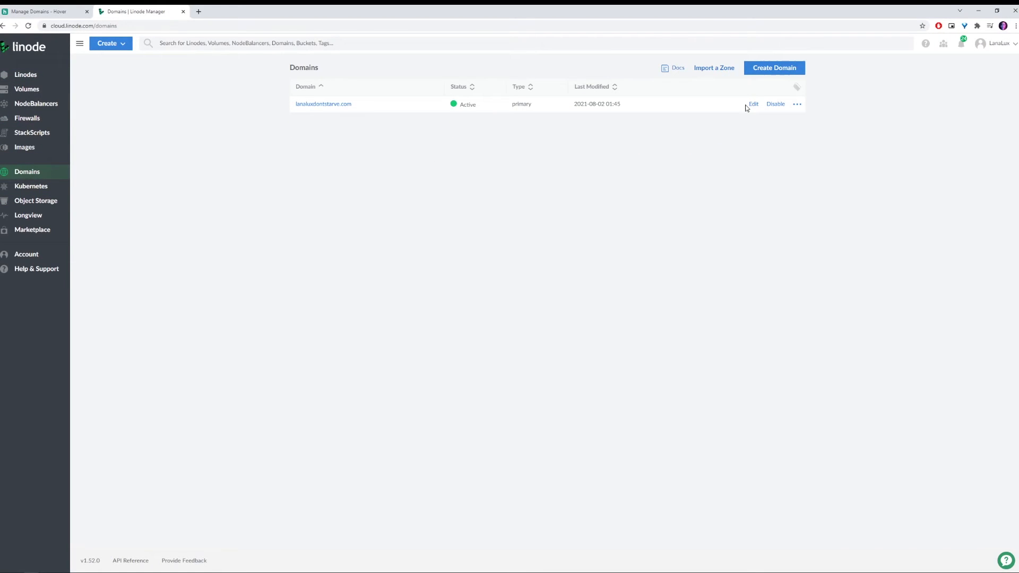
{"action": "left_click", "coordinate": [774, 67]}
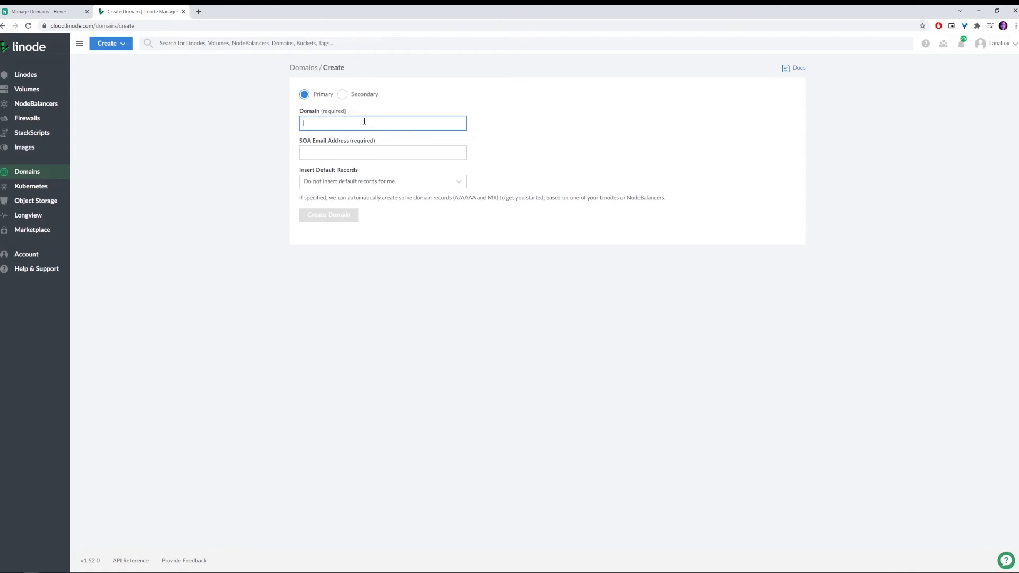
{"action": "type", "text": "thisisgamedev.com"}
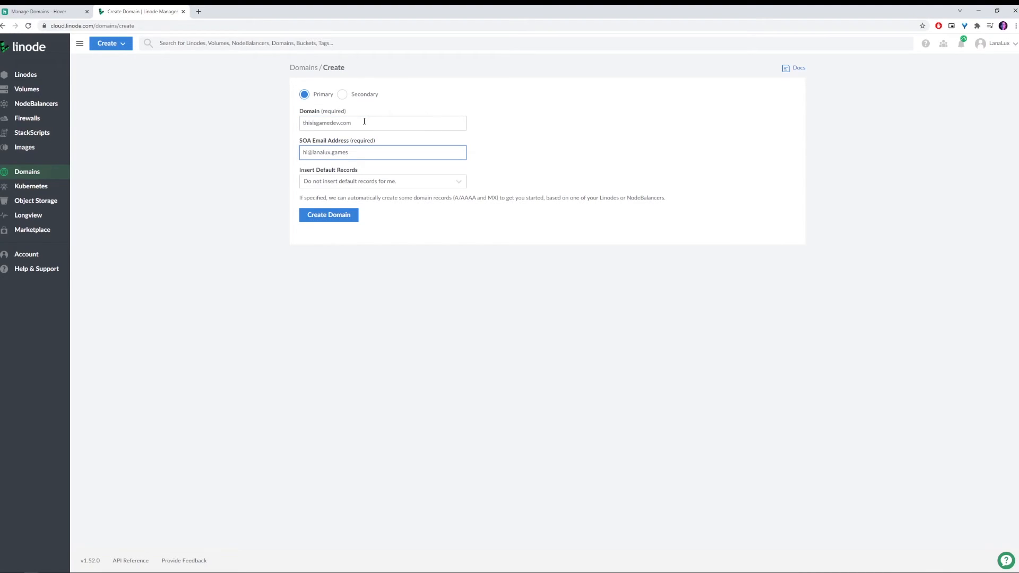
{"action": "left_click", "coordinate": [382, 181]}
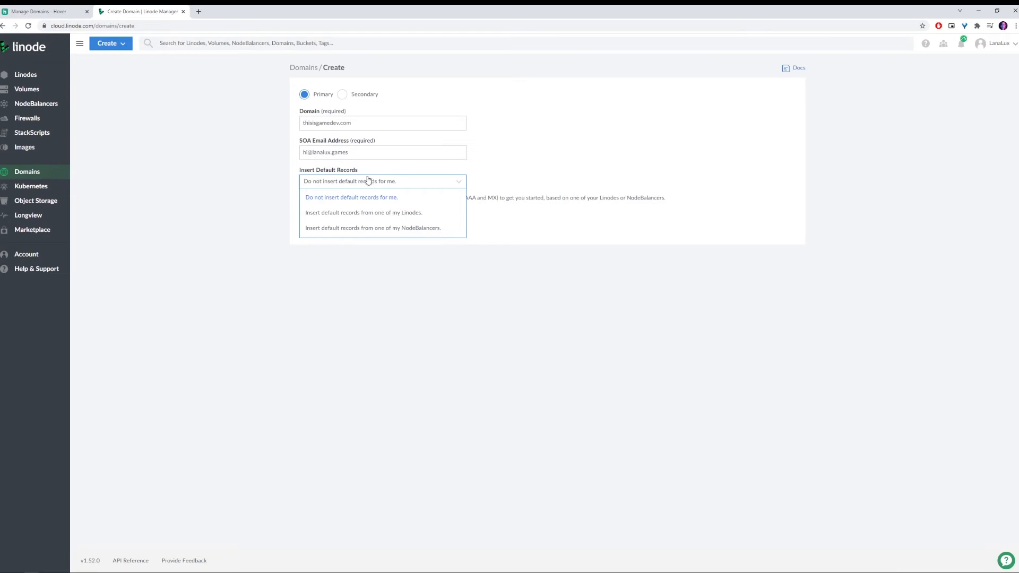
{"action": "left_click", "coordinate": [363, 212]}
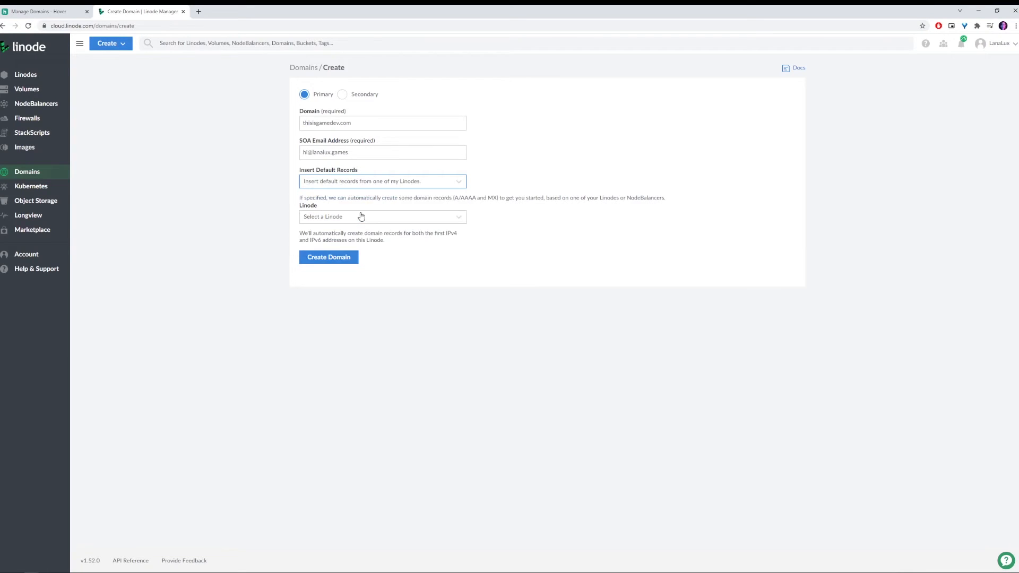
{"action": "left_click", "coordinate": [382, 216]}
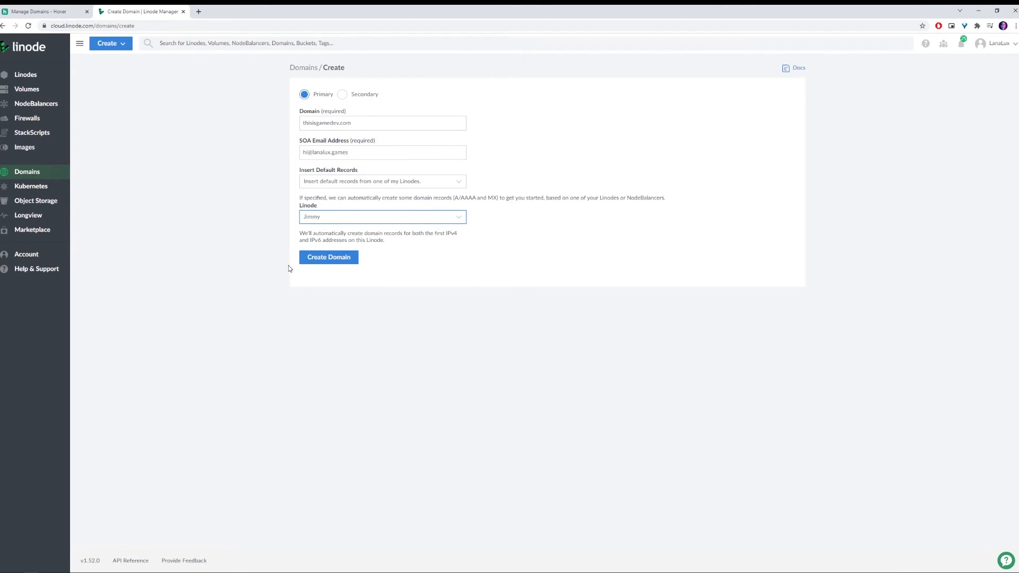
{"action": "left_click", "coordinate": [328, 257]}
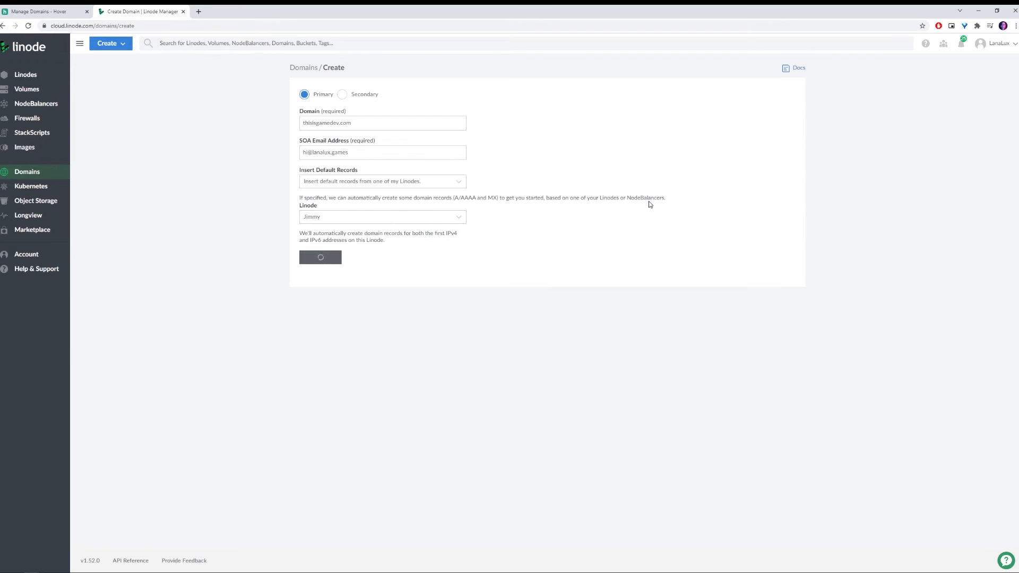
{"action": "left_click", "coordinate": [319, 258]}
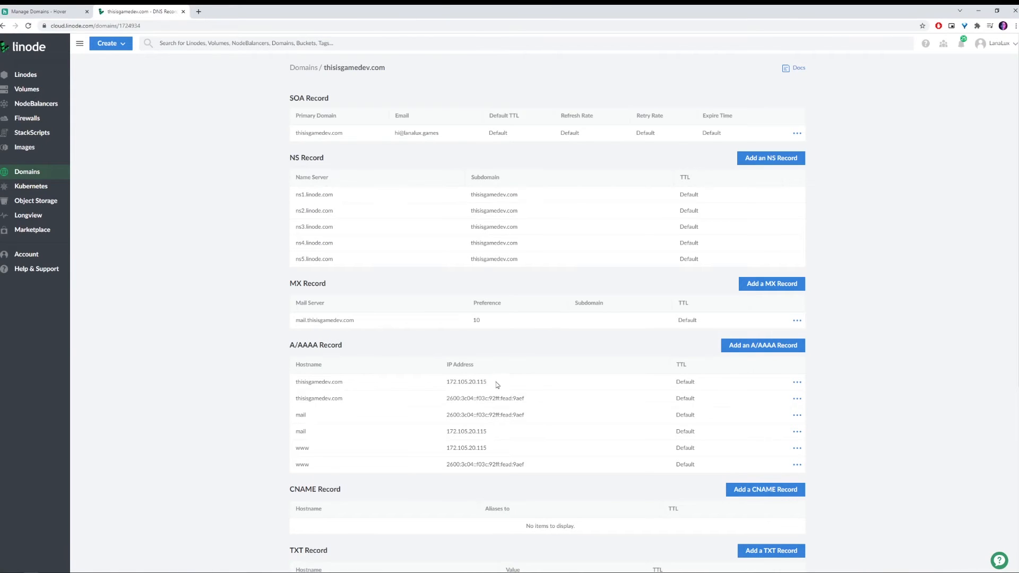
- Return to the Linodes list and reopen Cloudron's Domain Setup in a new tab
{"action": "left_click", "coordinate": [26, 74]}
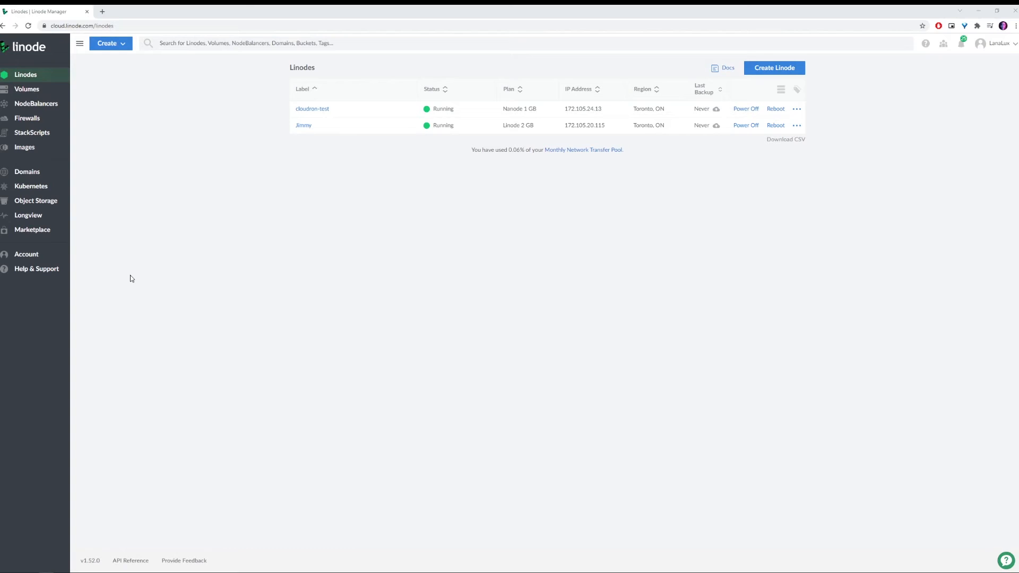
{"action": "mouse_move", "coordinate": [54, 55]}
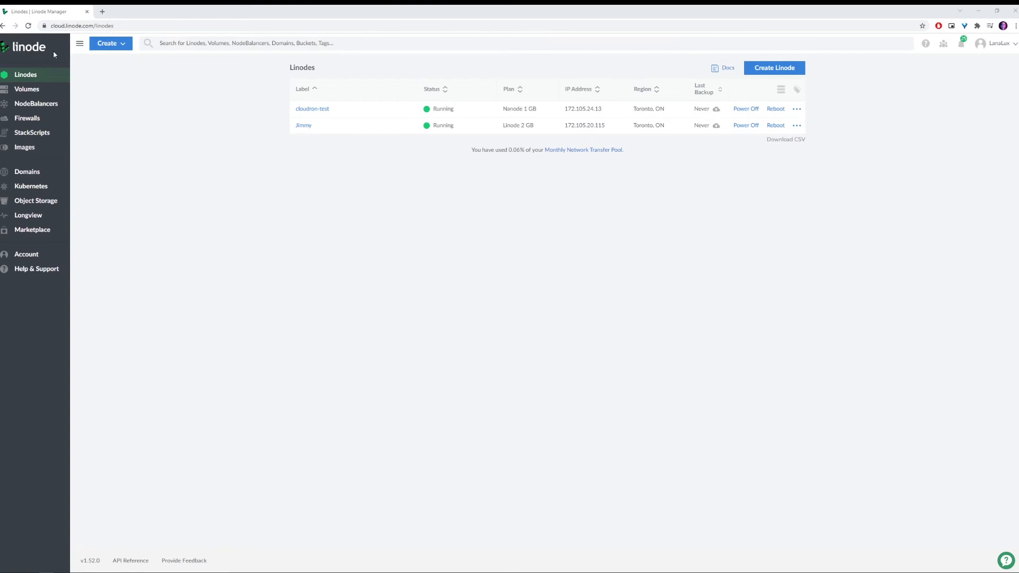
{"action": "mouse_move", "coordinate": [141, 37]}
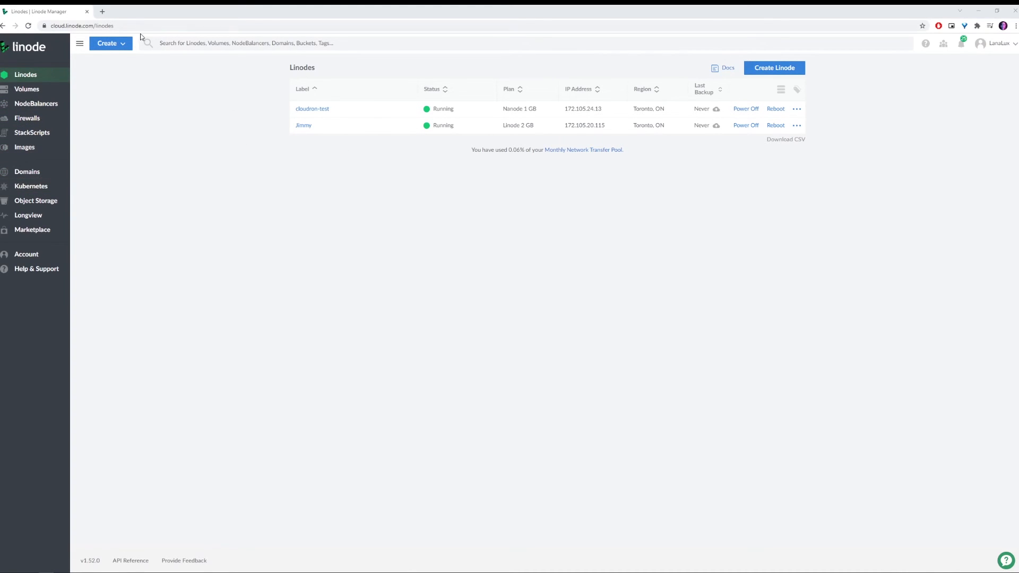
{"action": "mouse_move", "coordinate": [610, 125]}
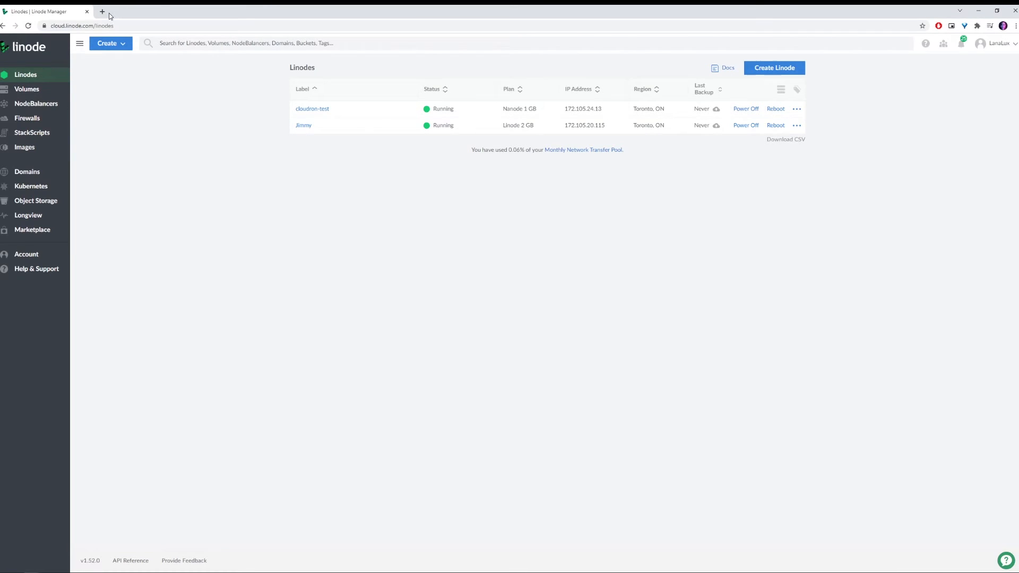
{"action": "left_click", "coordinate": [102, 11]}
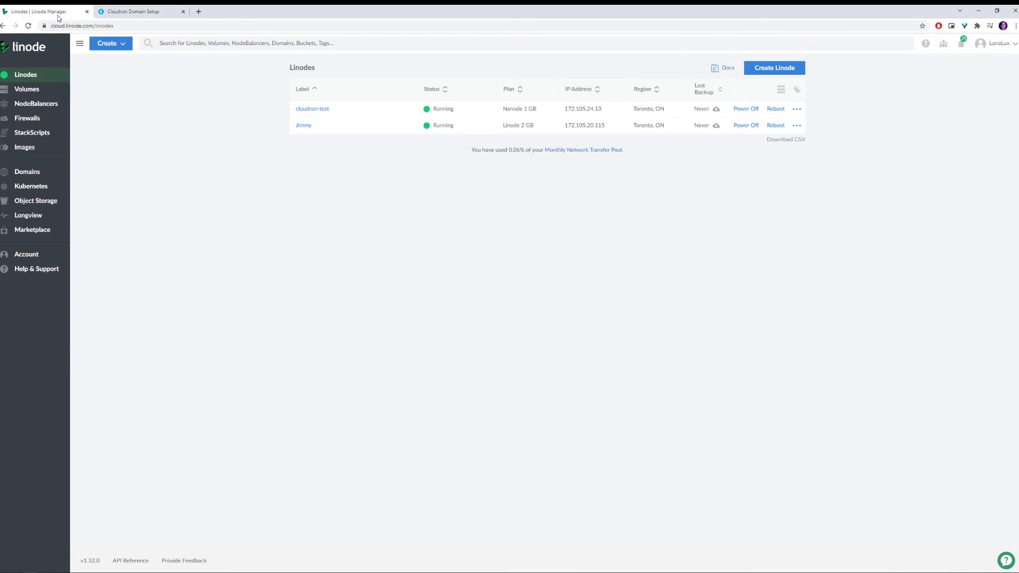
- View thisisgamedev.com's Linode DNS records and set Cloudron's DNS provider to Linode
{"action": "left_click", "coordinate": [27, 171]}
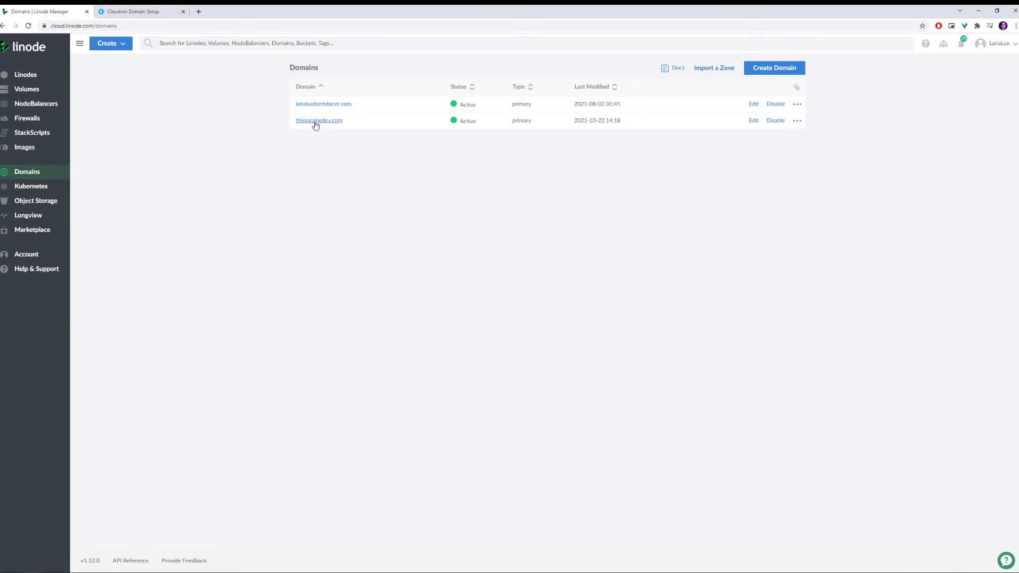
{"action": "left_click", "coordinate": [319, 120]}
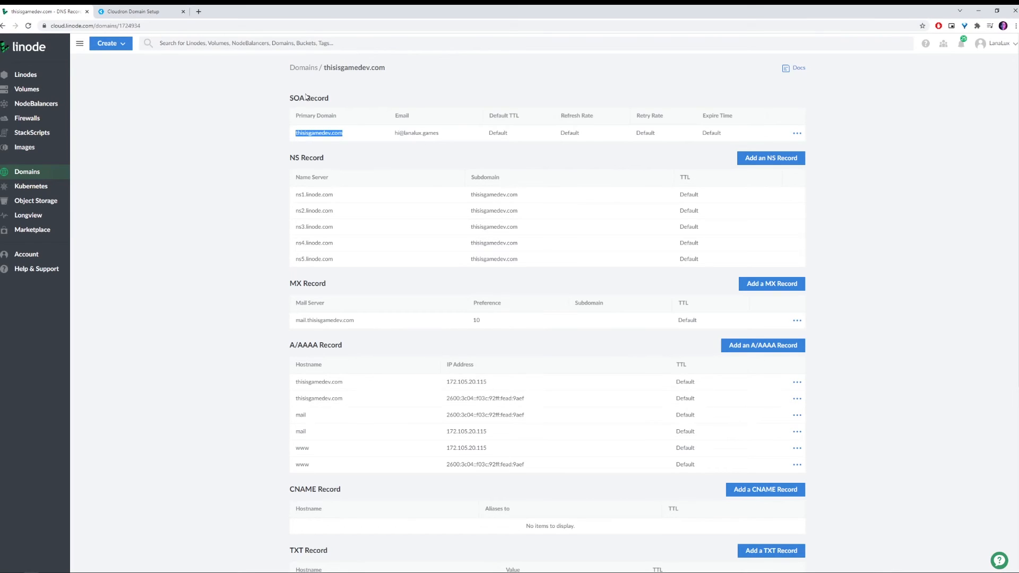
{"action": "left_click", "coordinate": [136, 11]}
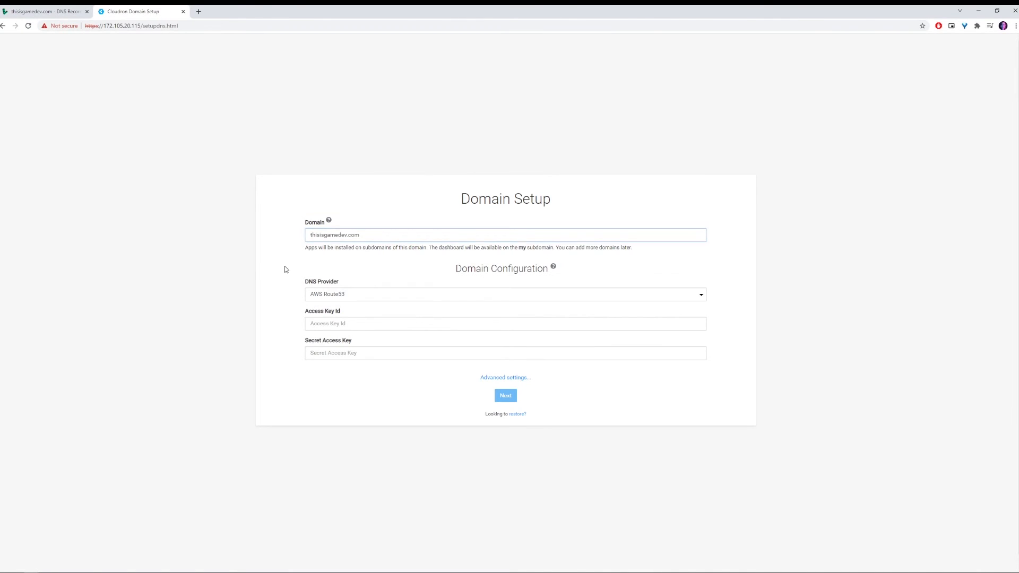
{"action": "left_click", "coordinate": [505, 293]}
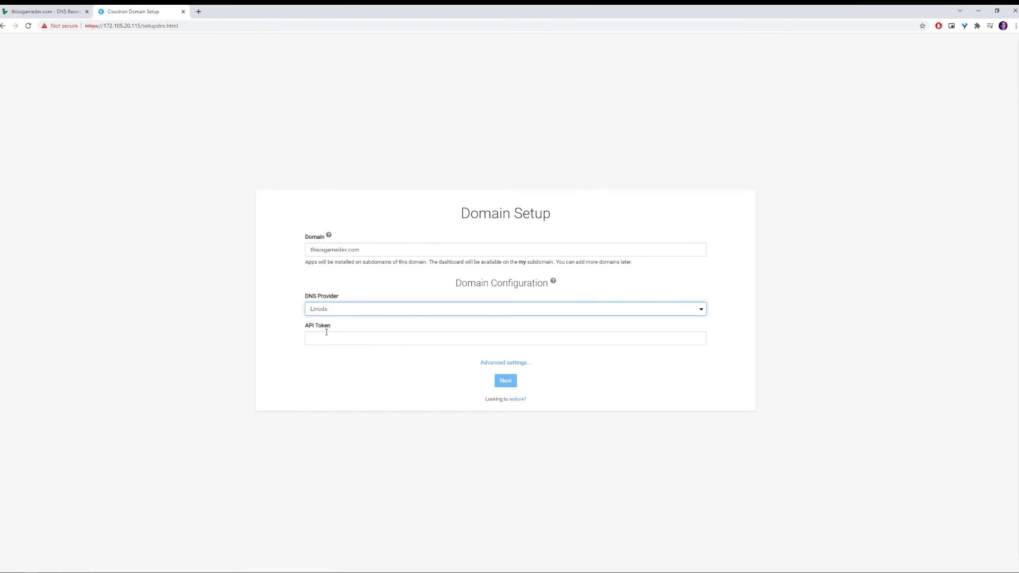
{"action": "left_click", "coordinate": [505, 338]}
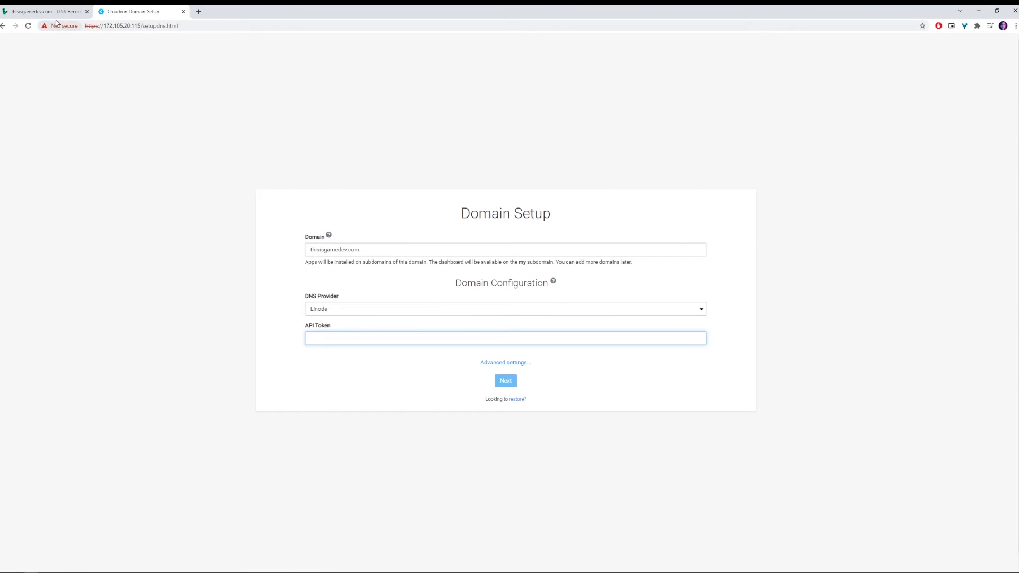
{"action": "left_click", "coordinate": [46, 11]}
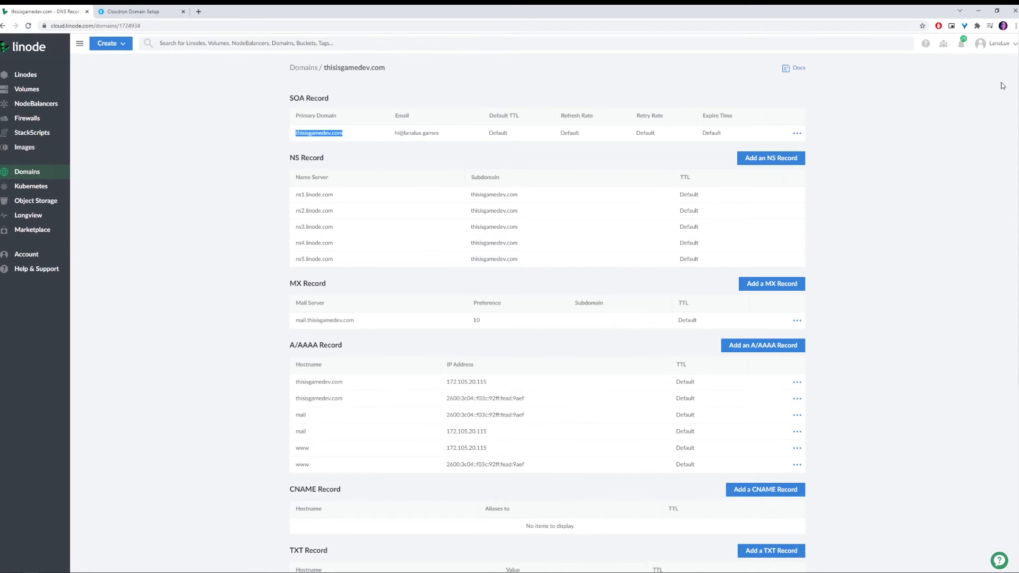
- Start a new Linode personal access token labelled 'Jimmy Cloudron 3'
{"action": "left_click", "coordinate": [1000, 43]}
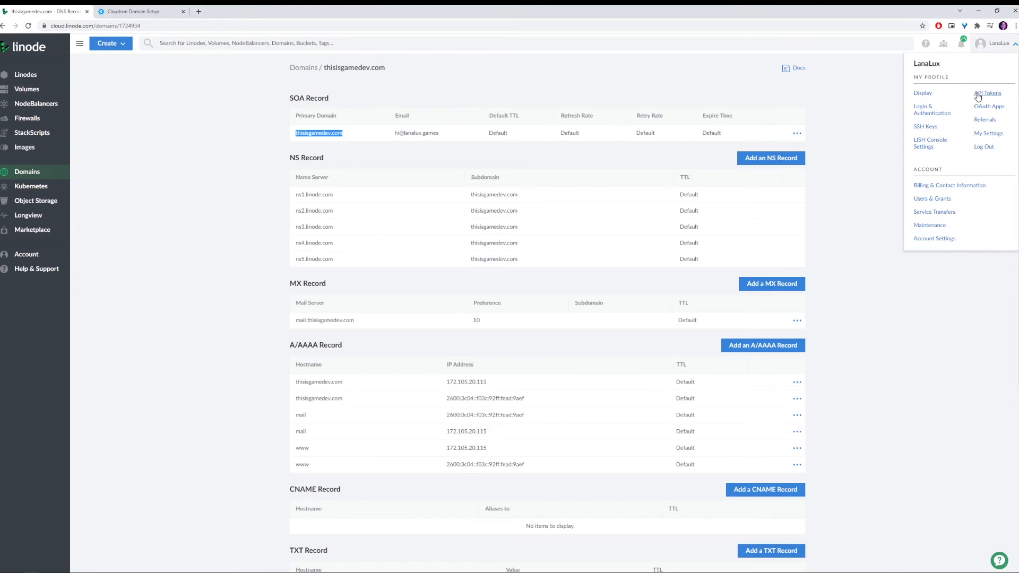
{"action": "left_click", "coordinate": [988, 93]}
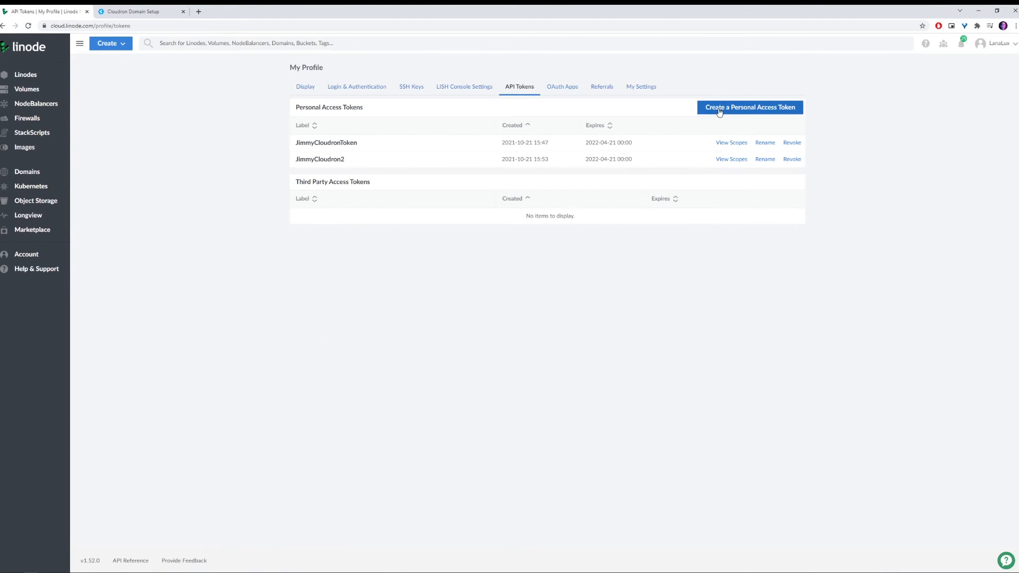
{"action": "left_click", "coordinate": [750, 108]}
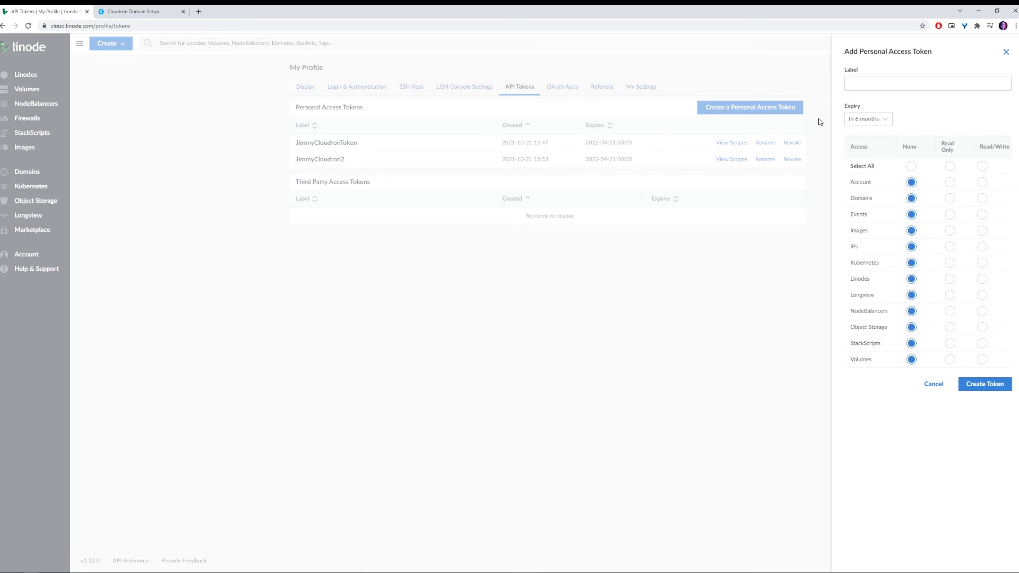
{"action": "type", "text": "J"}
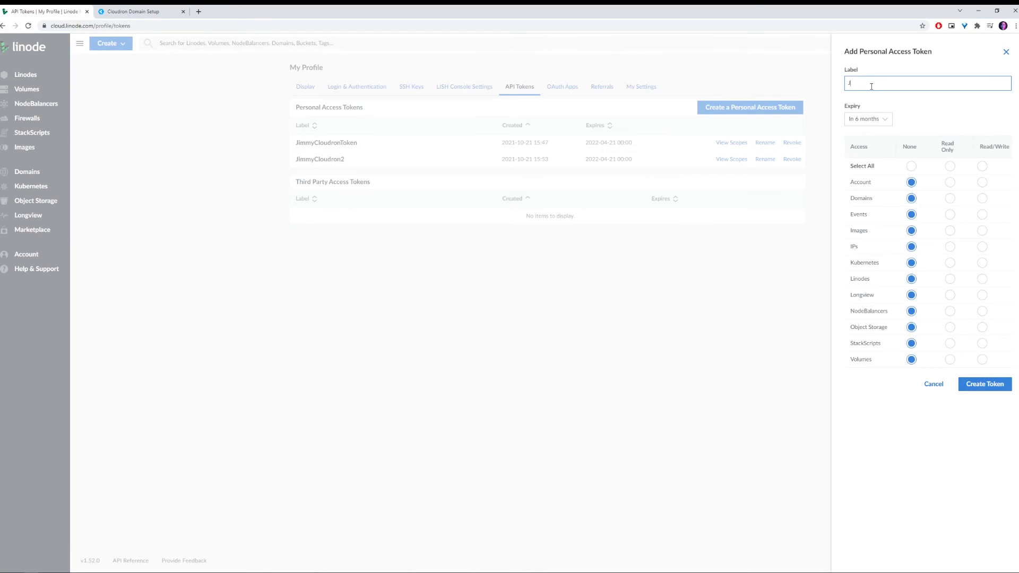
{"action": "type", "text": "Jimmy Cloudron"}
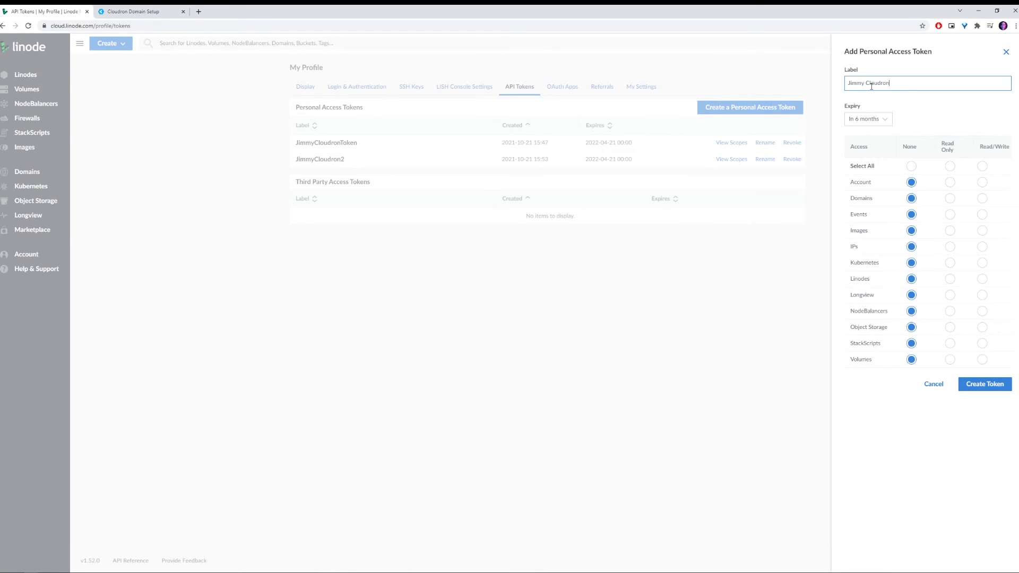
{"action": "type", "text": "3"}
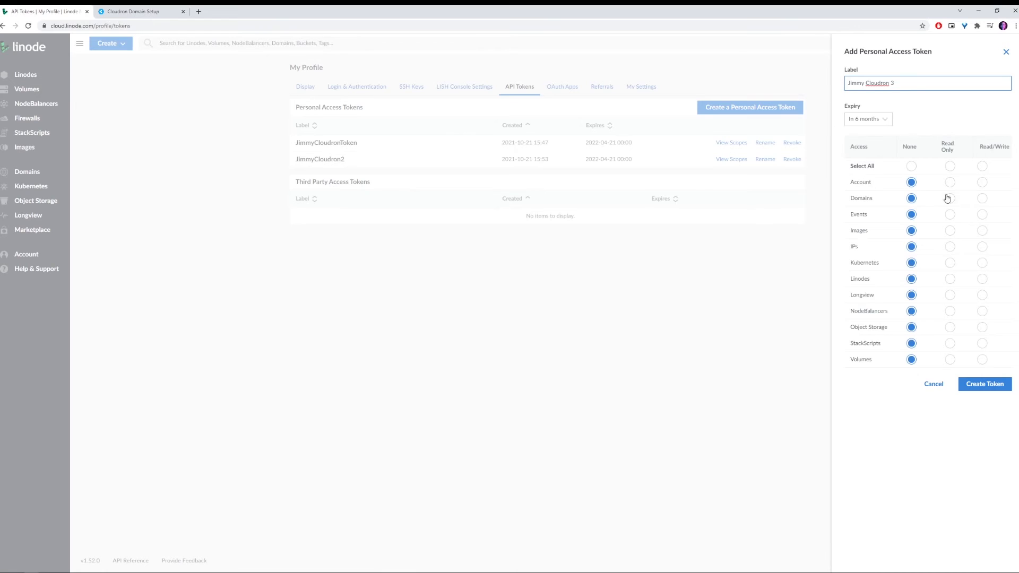
{"action": "mouse_move", "coordinate": [973, 204]}
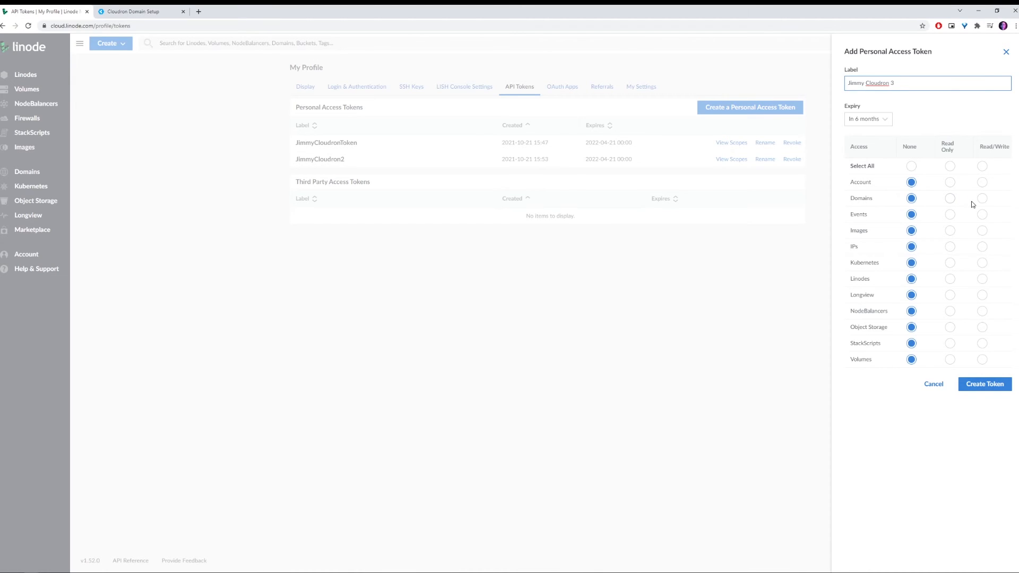
- Give the token read/write Domains access and no expiry, then copy it
{"action": "left_click", "coordinate": [982, 198]}
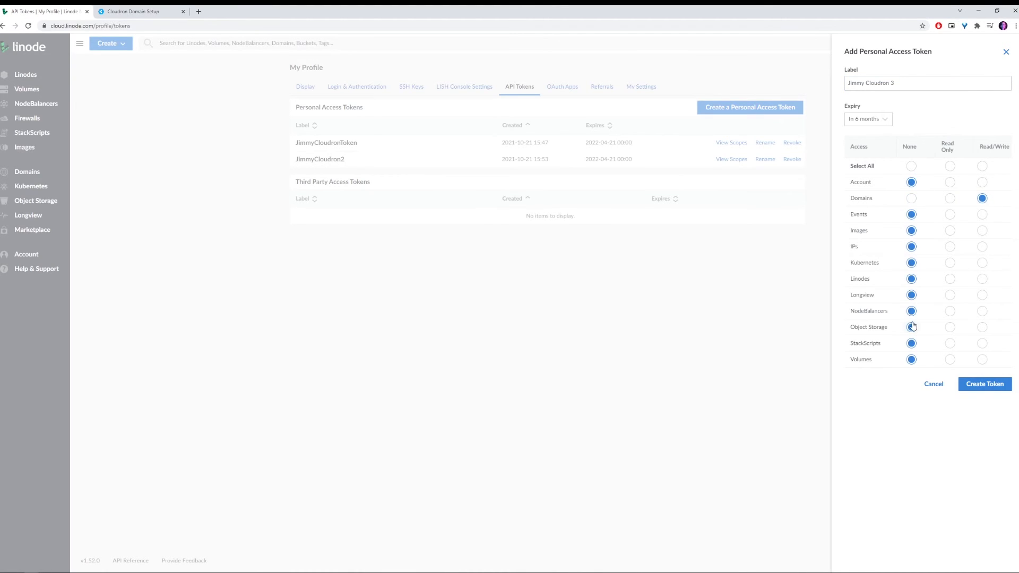
{"action": "left_click", "coordinate": [868, 119]}
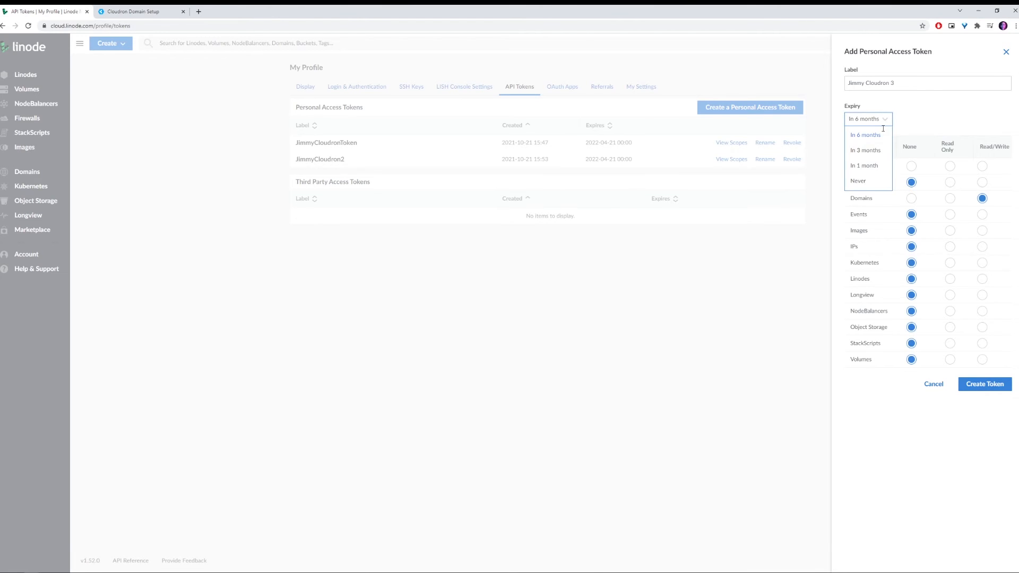
{"action": "left_click", "coordinate": [858, 180]}
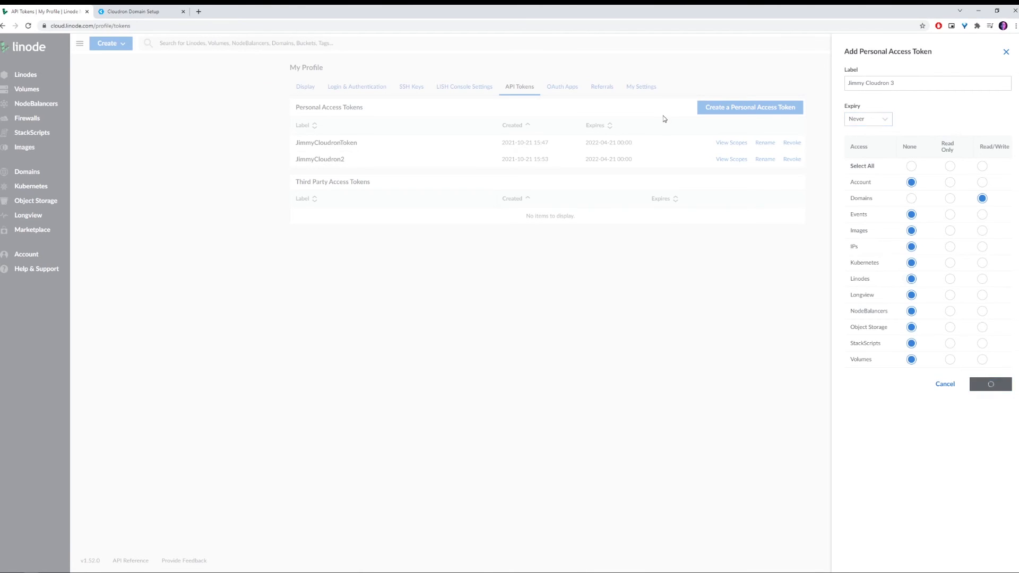
{"action": "left_click", "coordinate": [990, 384]}
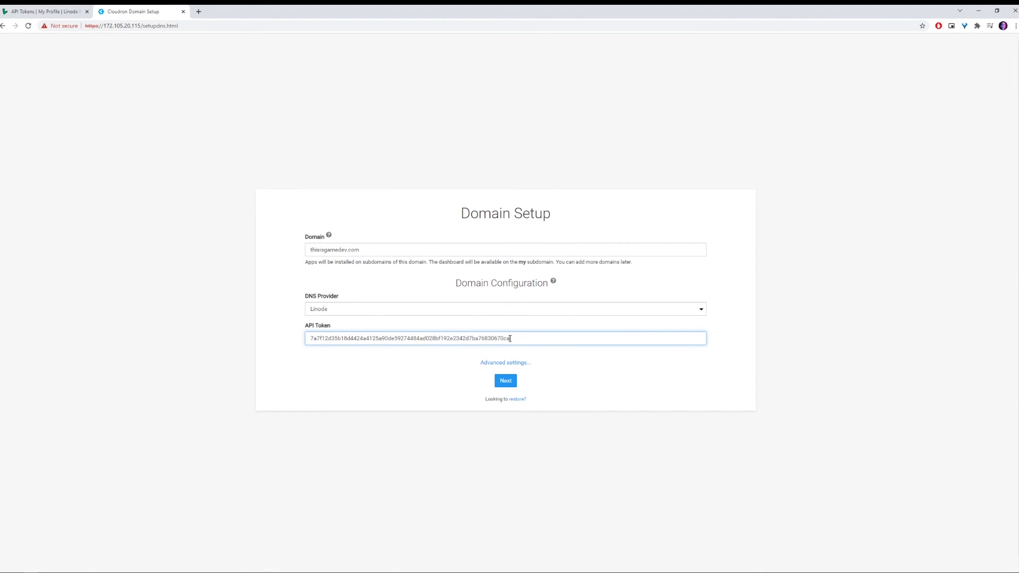
- Submit Cloudron's Domain Setup using Linode DNS and the pasted API token
{"action": "left_click", "coordinate": [505, 380]}
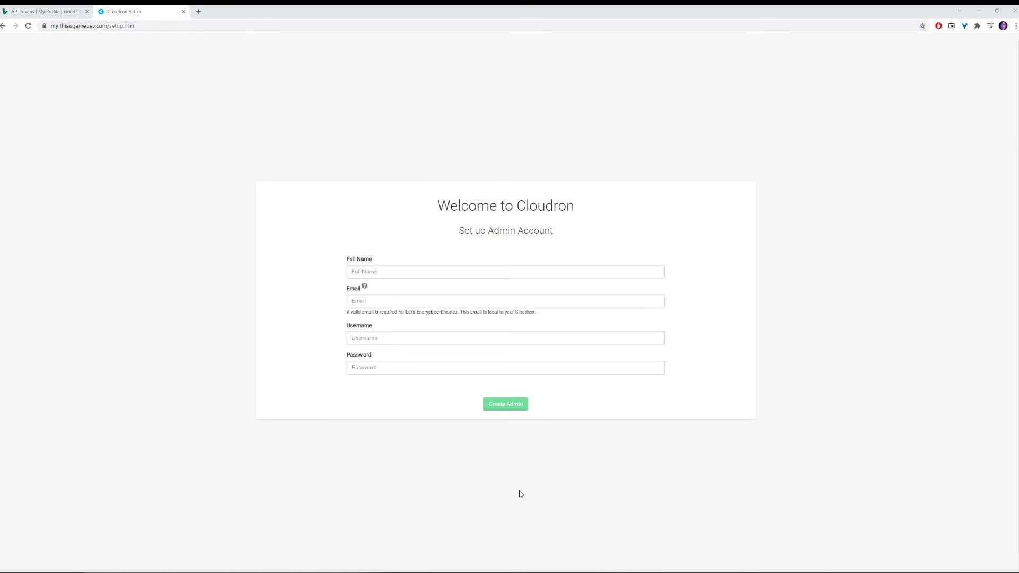
{"action": "mouse_move", "coordinate": [607, 228]}
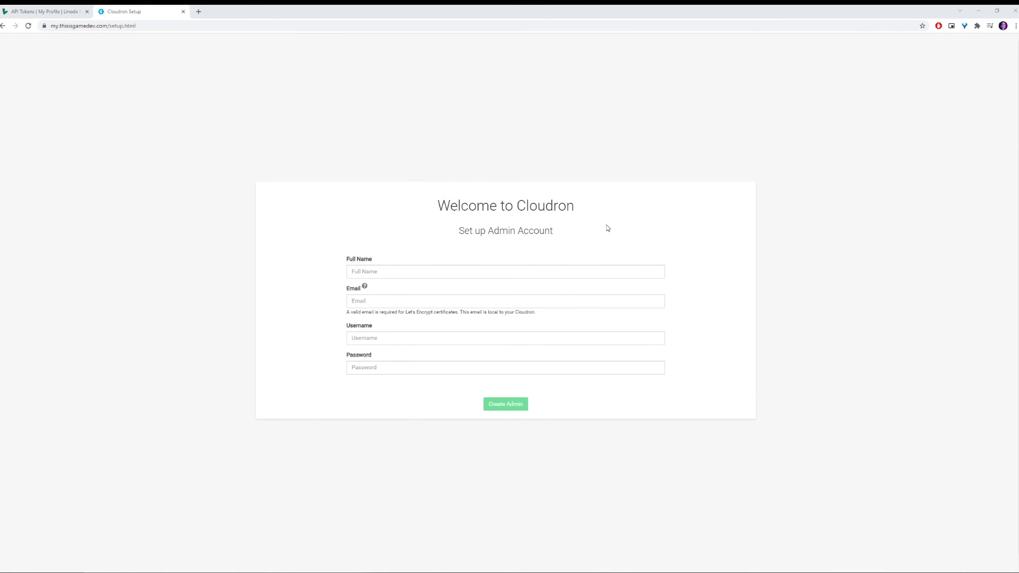
{"action": "left_click", "coordinate": [505, 271]}
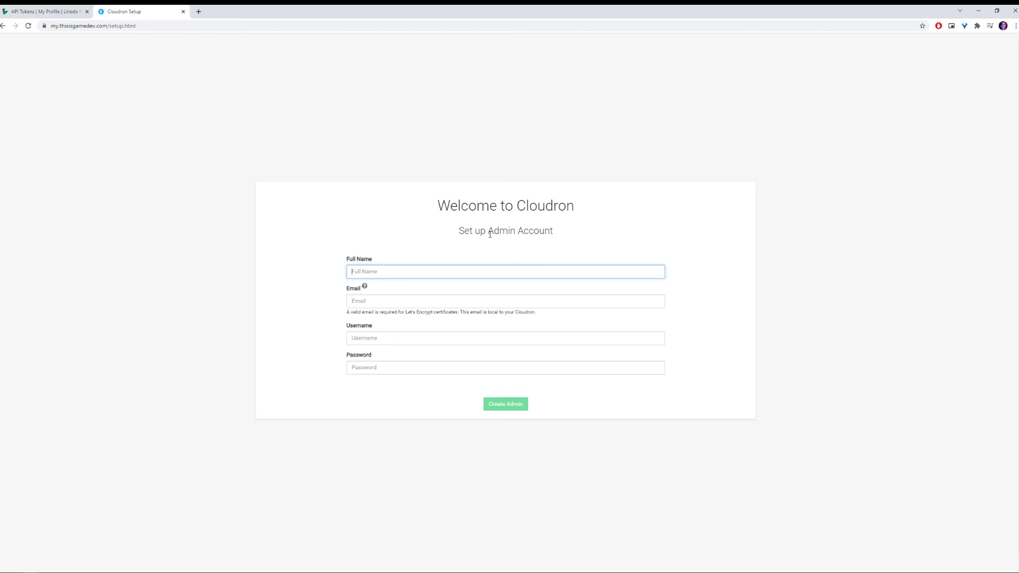
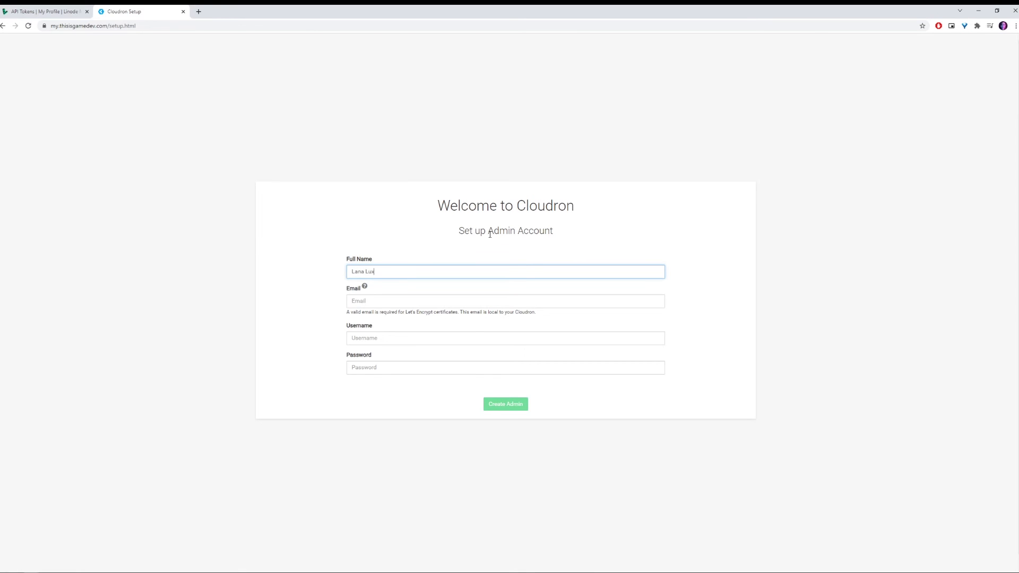
{"action": "left_click", "coordinate": [505, 301]}
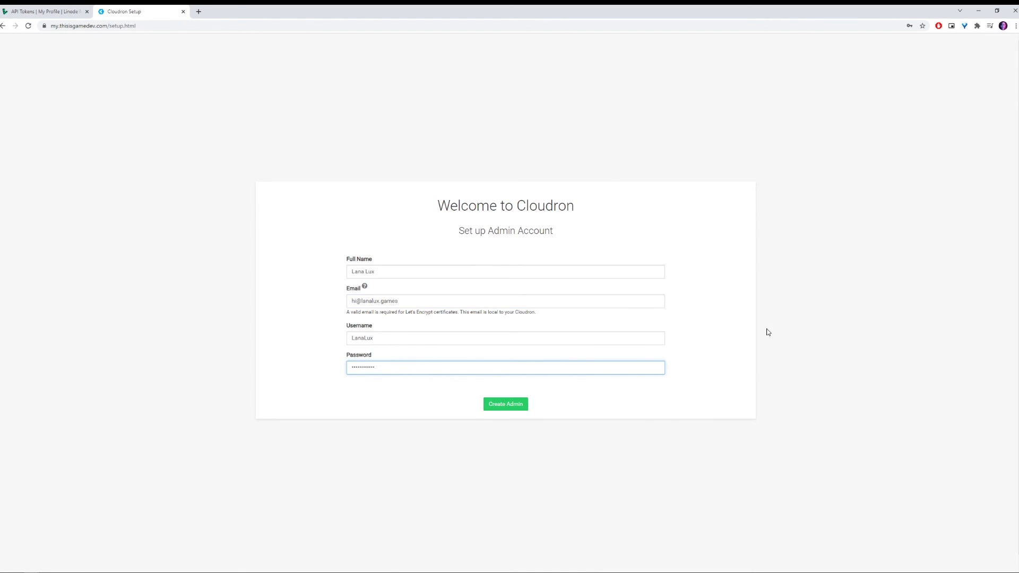
{"action": "left_click", "coordinate": [505, 404]}
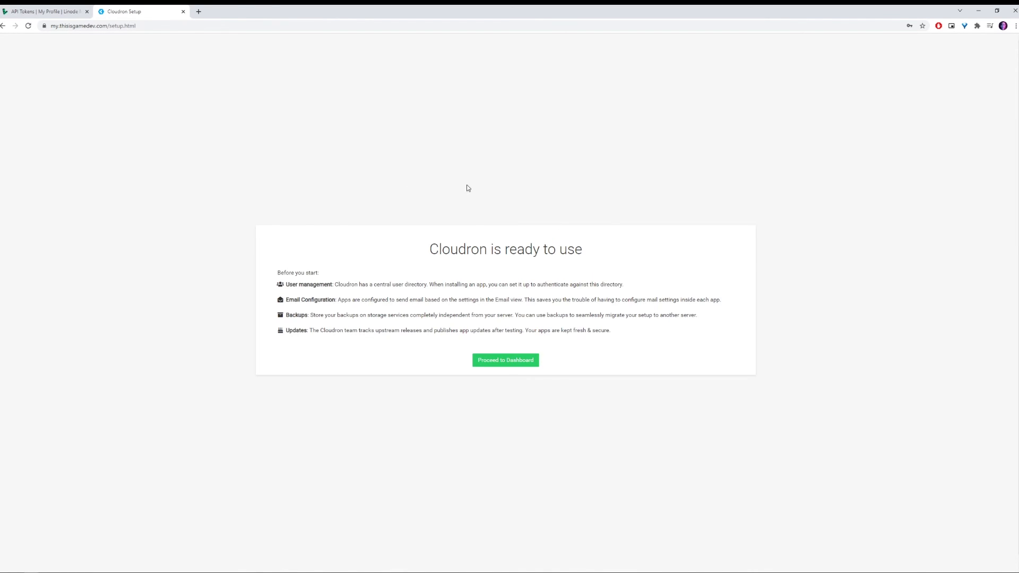
{"action": "left_click", "coordinate": [505, 360]}
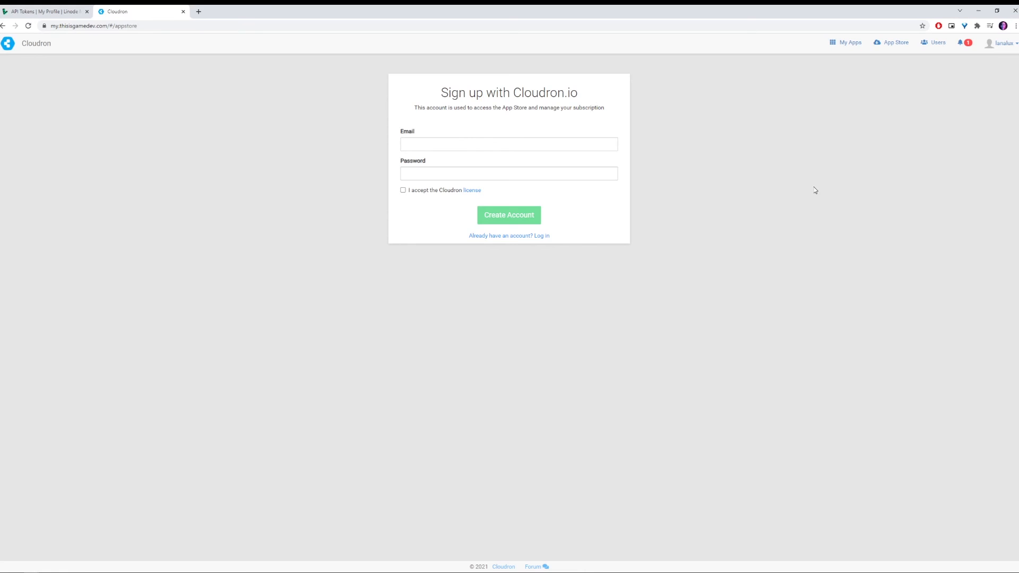
- Sign up for a Cloudron.io account with the license accepted
{"action": "left_click", "coordinate": [509, 145]}
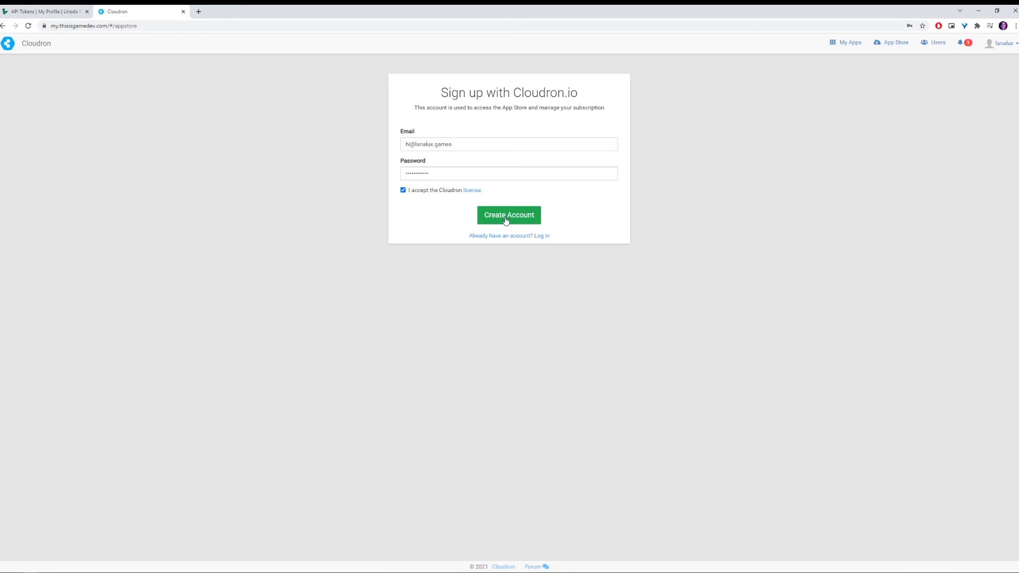
{"action": "left_click", "coordinate": [509, 215]}
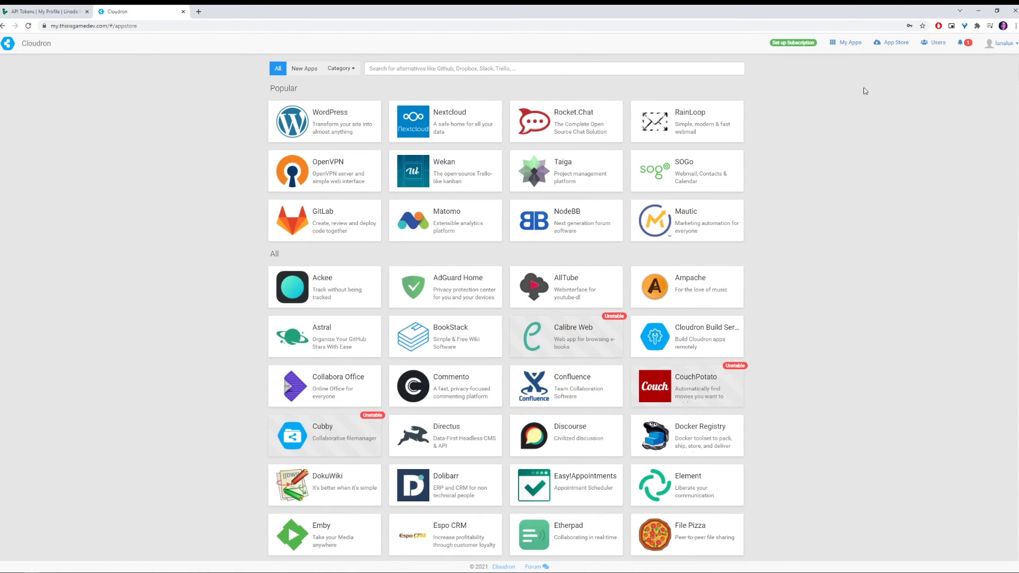
{"action": "scroll", "scroll_direction": "down", "scroll_amount": 3}
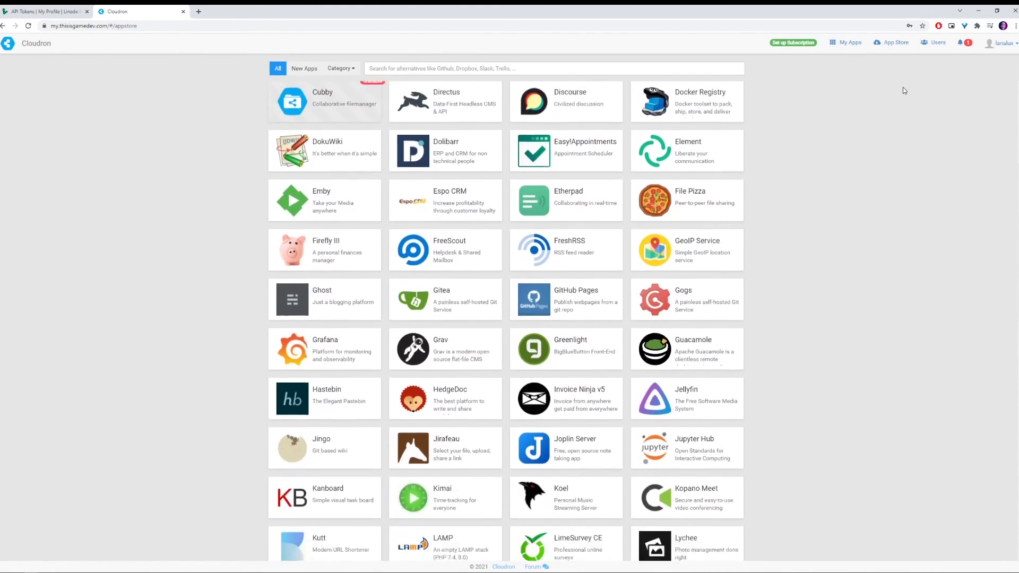
{"action": "scroll", "scroll_direction": "down", "scroll_amount": 3}
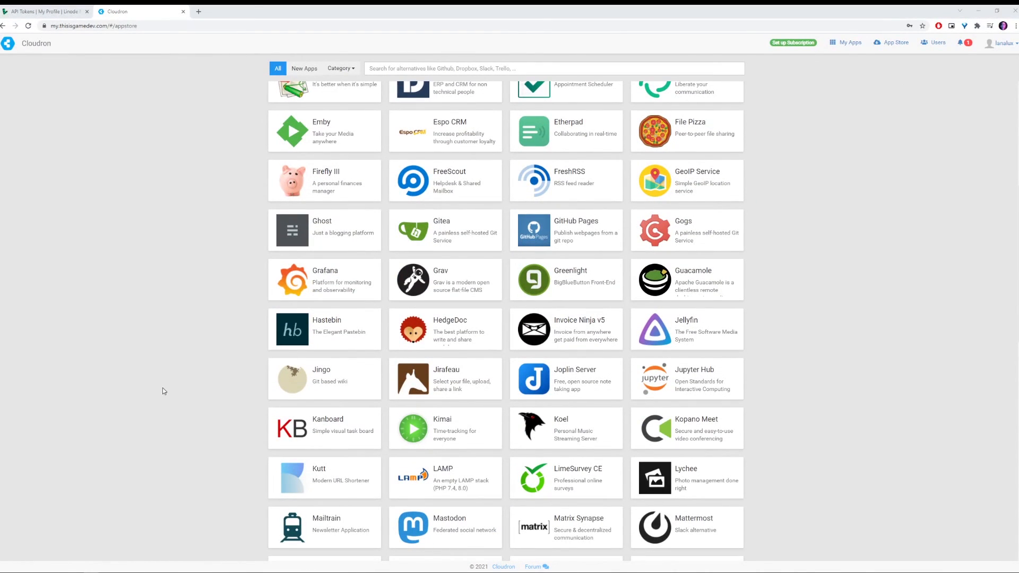
{"action": "mouse_move", "coordinate": [156, 354]}
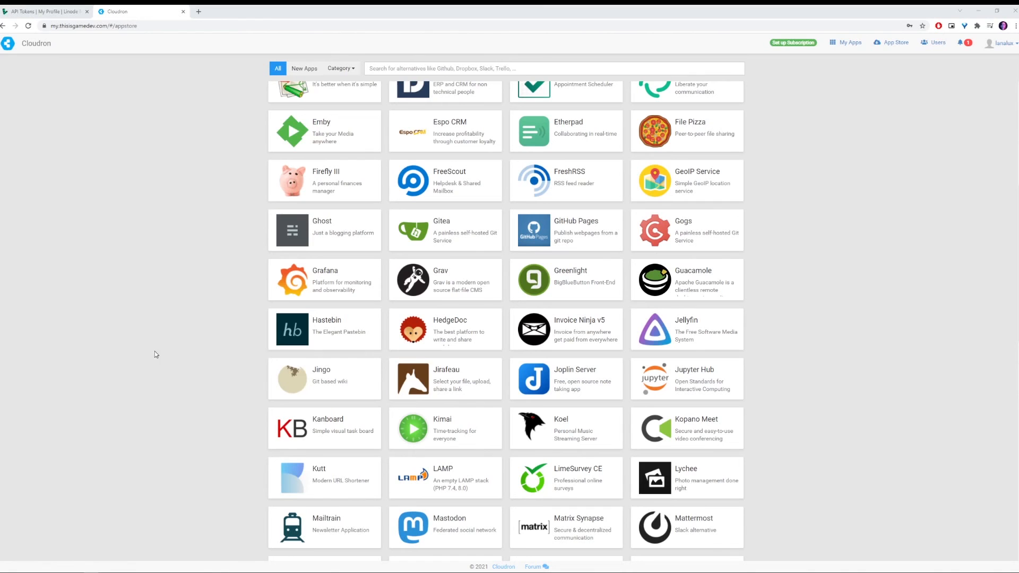
{"action": "scroll", "scroll_direction": "down", "scroll_amount": 3}
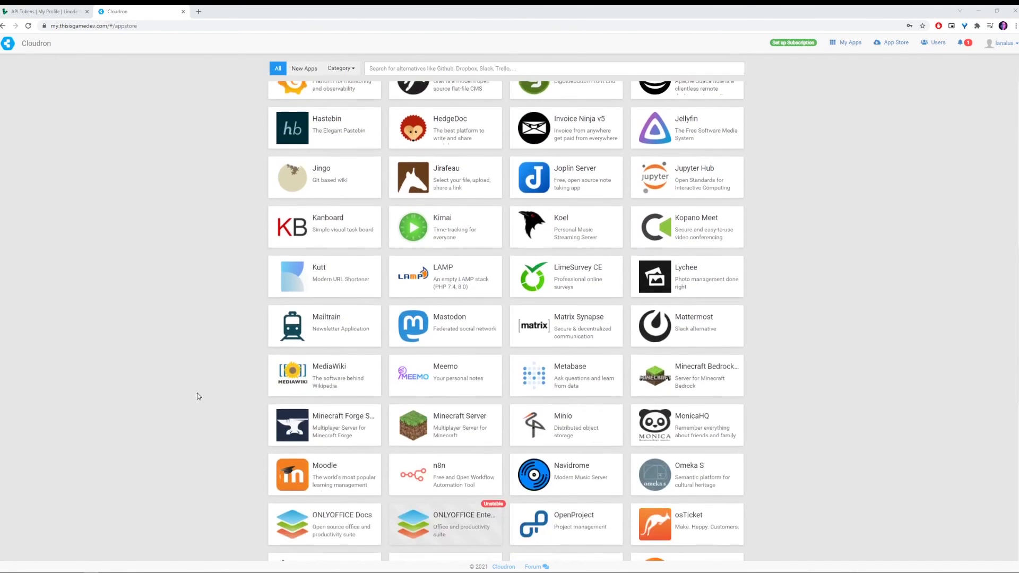
{"action": "scroll", "scroll_direction": "down", "scroll_amount": 3}
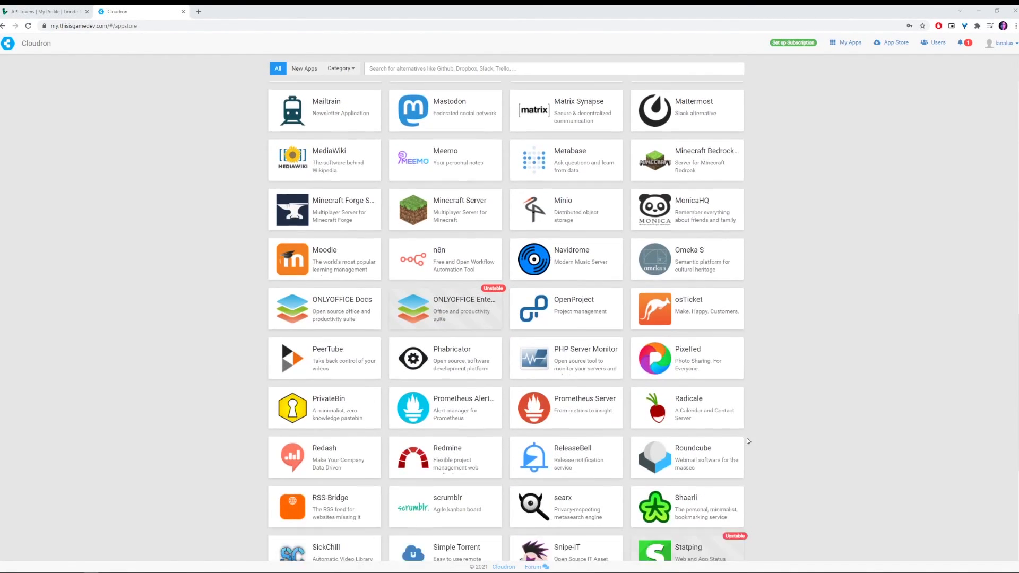
{"action": "scroll", "scroll_direction": "down", "scroll_amount": 3}
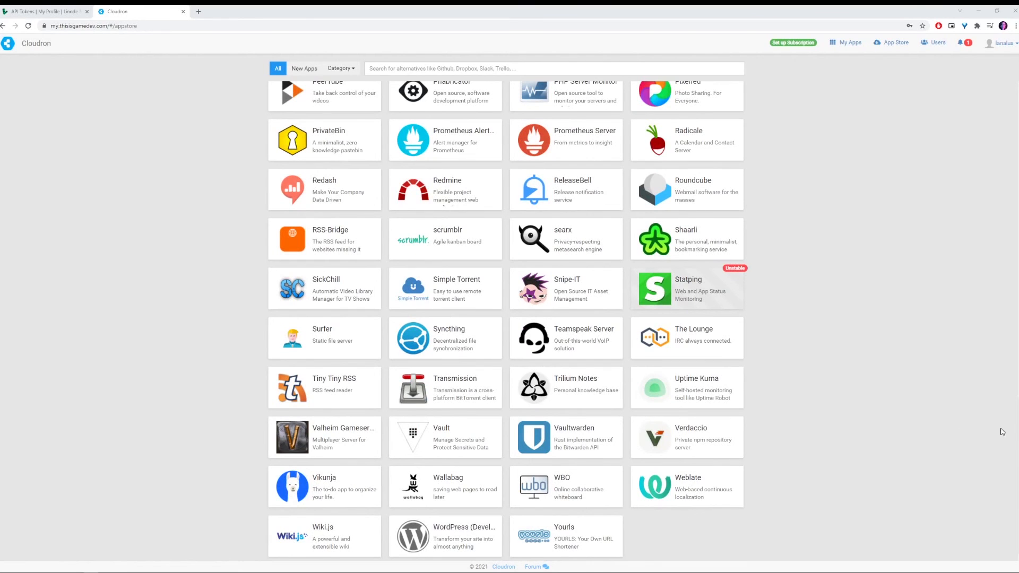